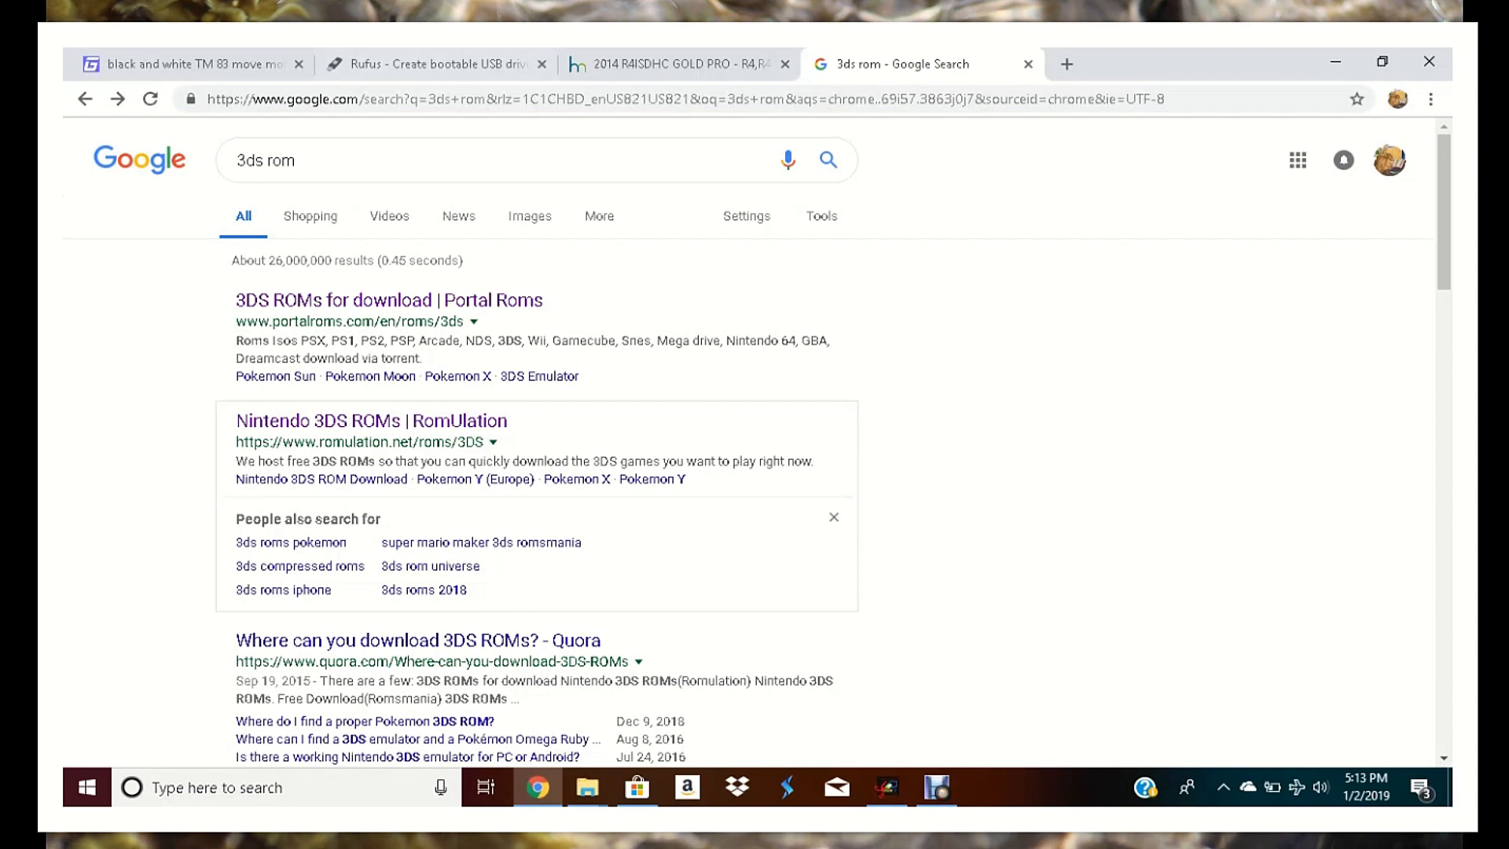
# - Show the Rufus page's Download section listing Rufus 3.4 and its portable version
pyautogui.click(933, 788)
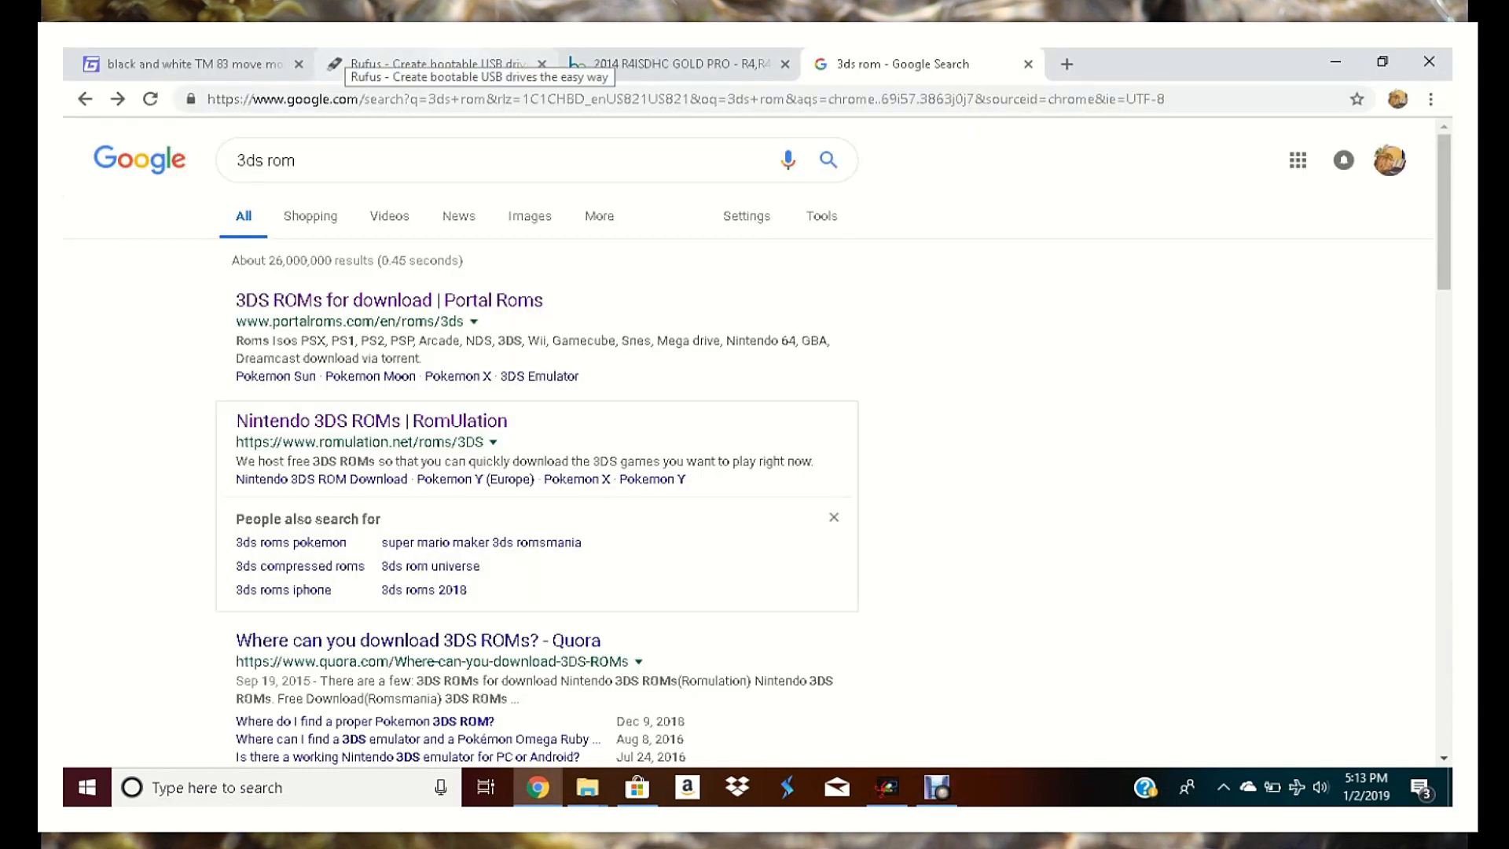
pyautogui.click(435, 63)
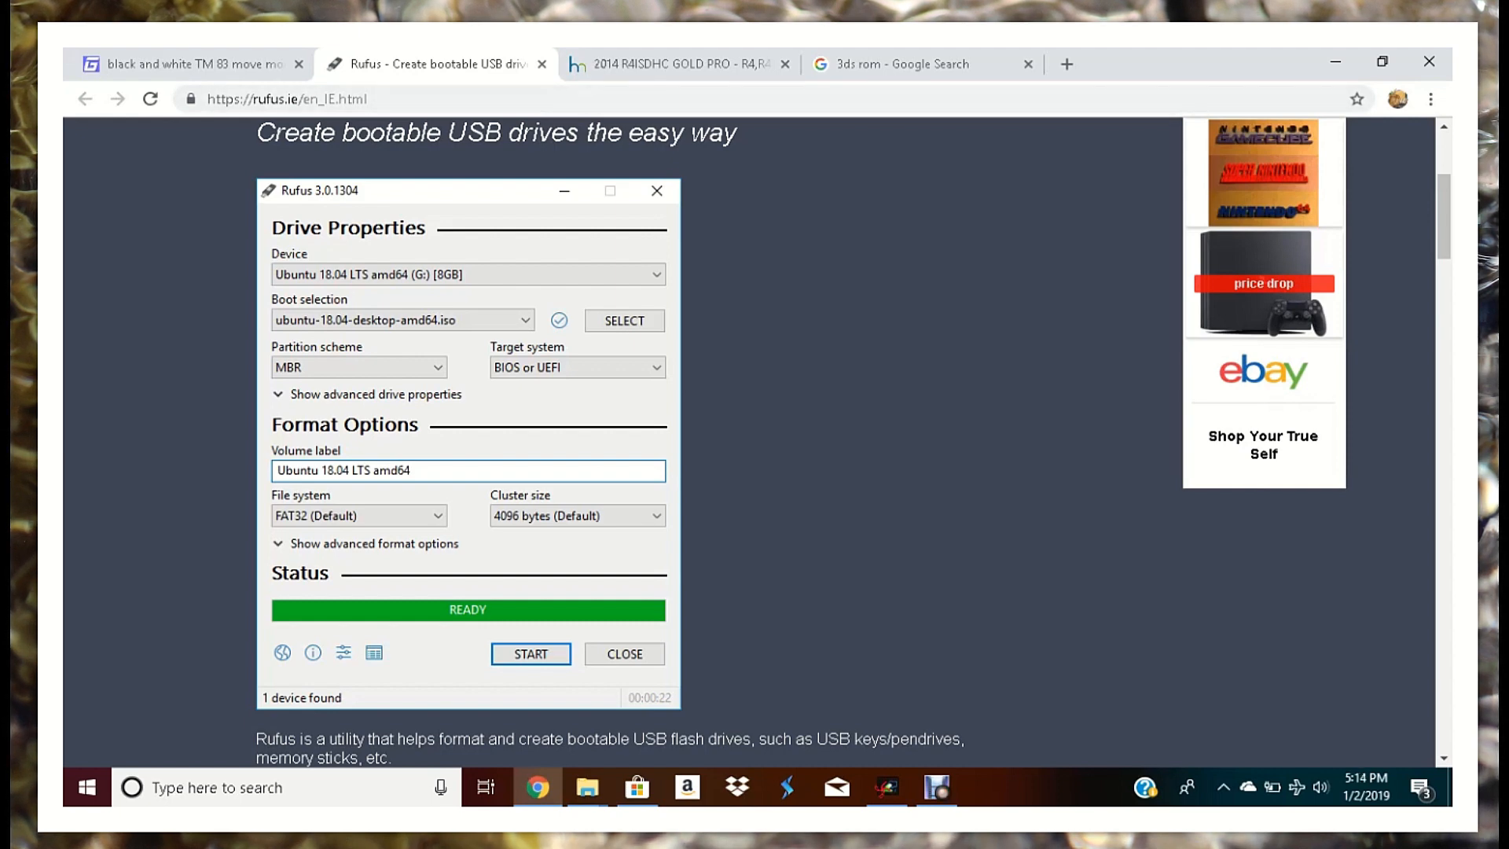
pyautogui.scroll(-3)
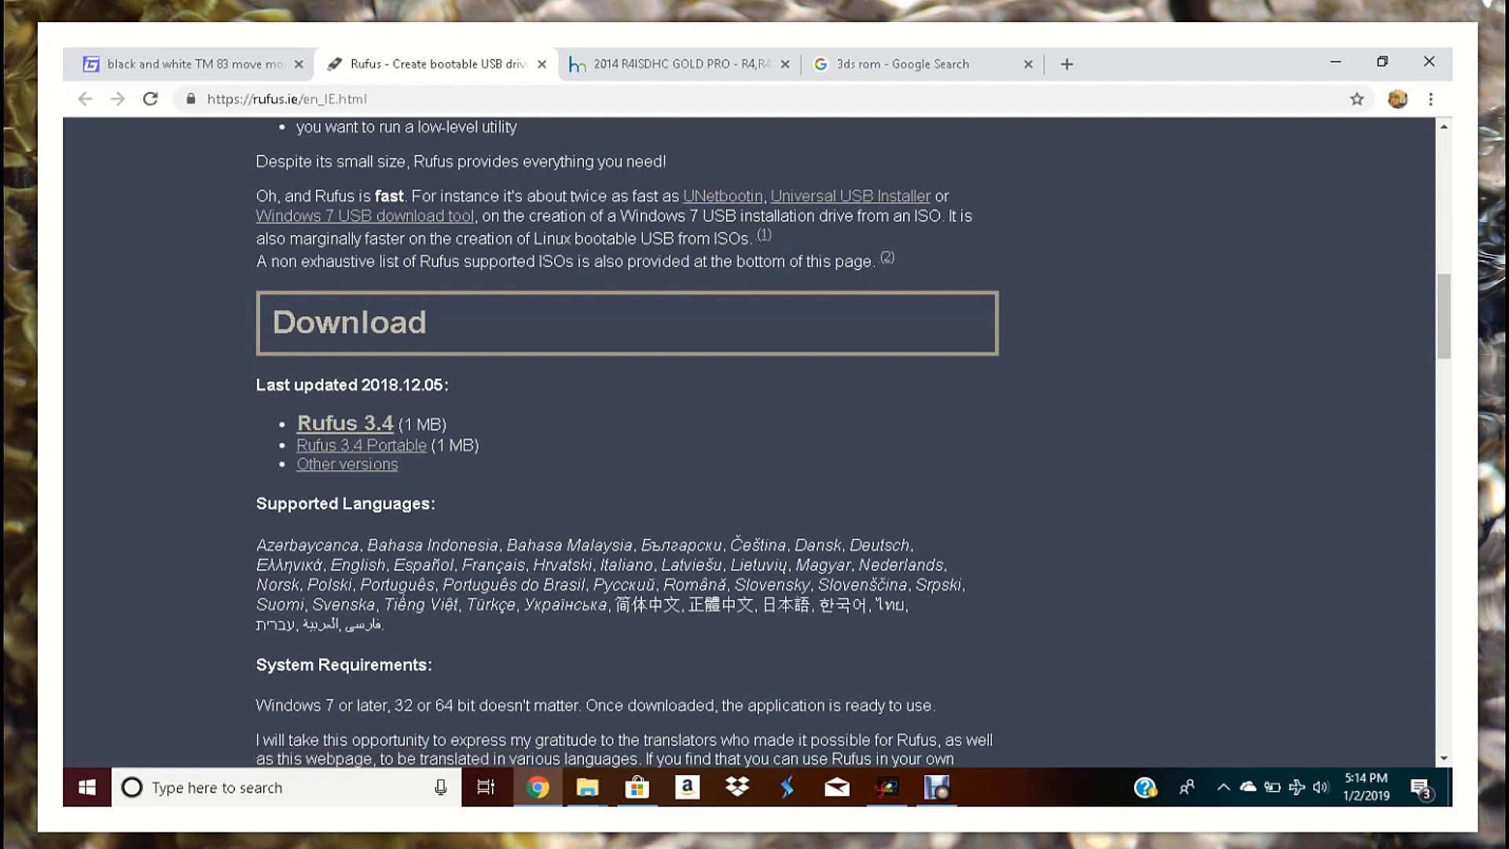
pyautogui.moveTo(679, 63)
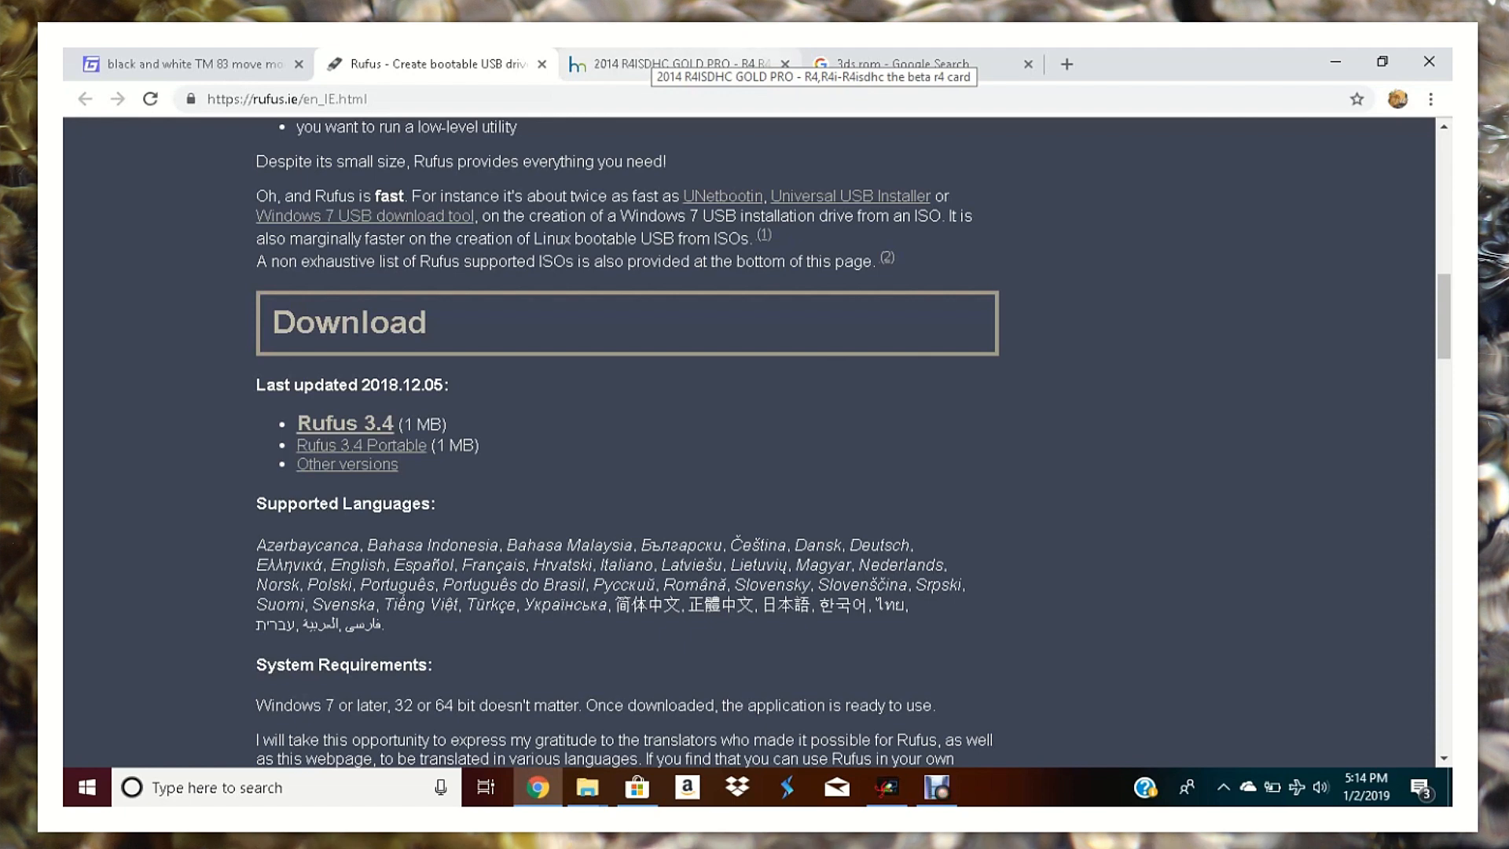
# - Show the Kernel Download Area on the 2014 R4iSDHC Gold Pro page
pyautogui.click(678, 63)
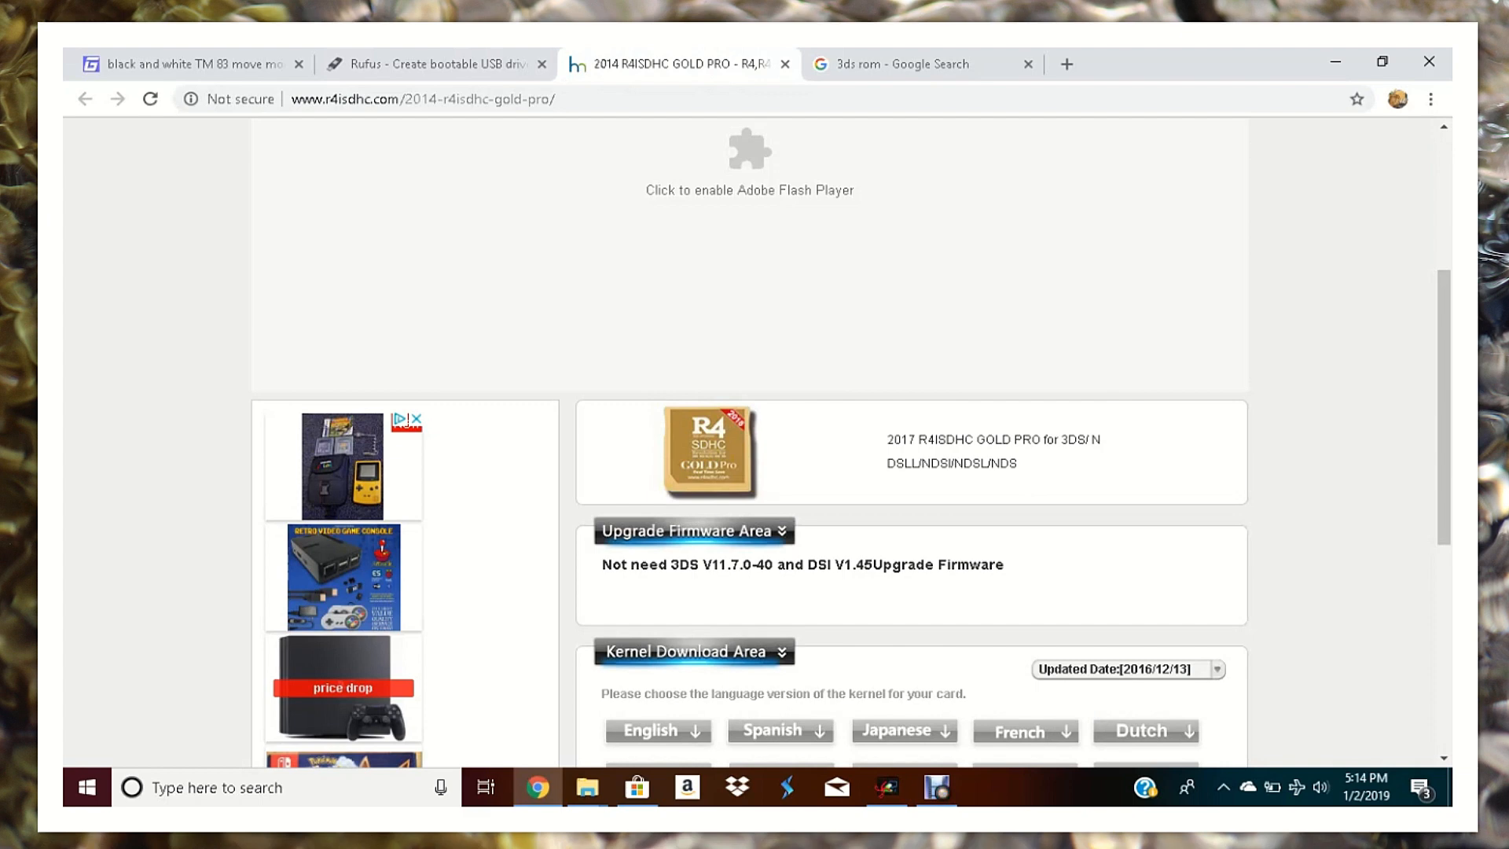
pyautogui.scroll(-3)
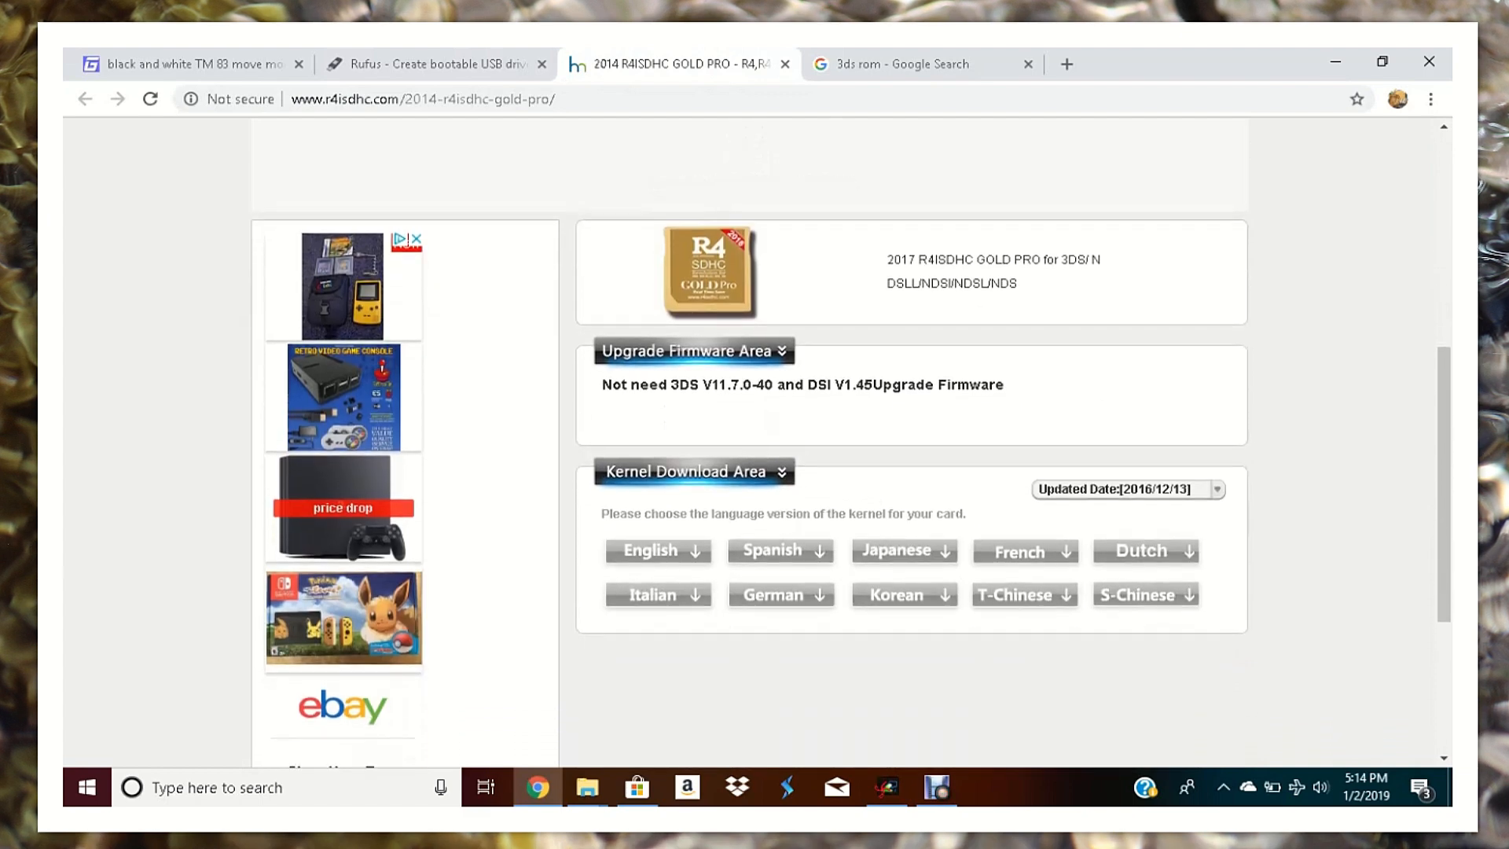
pyautogui.scroll(-3)
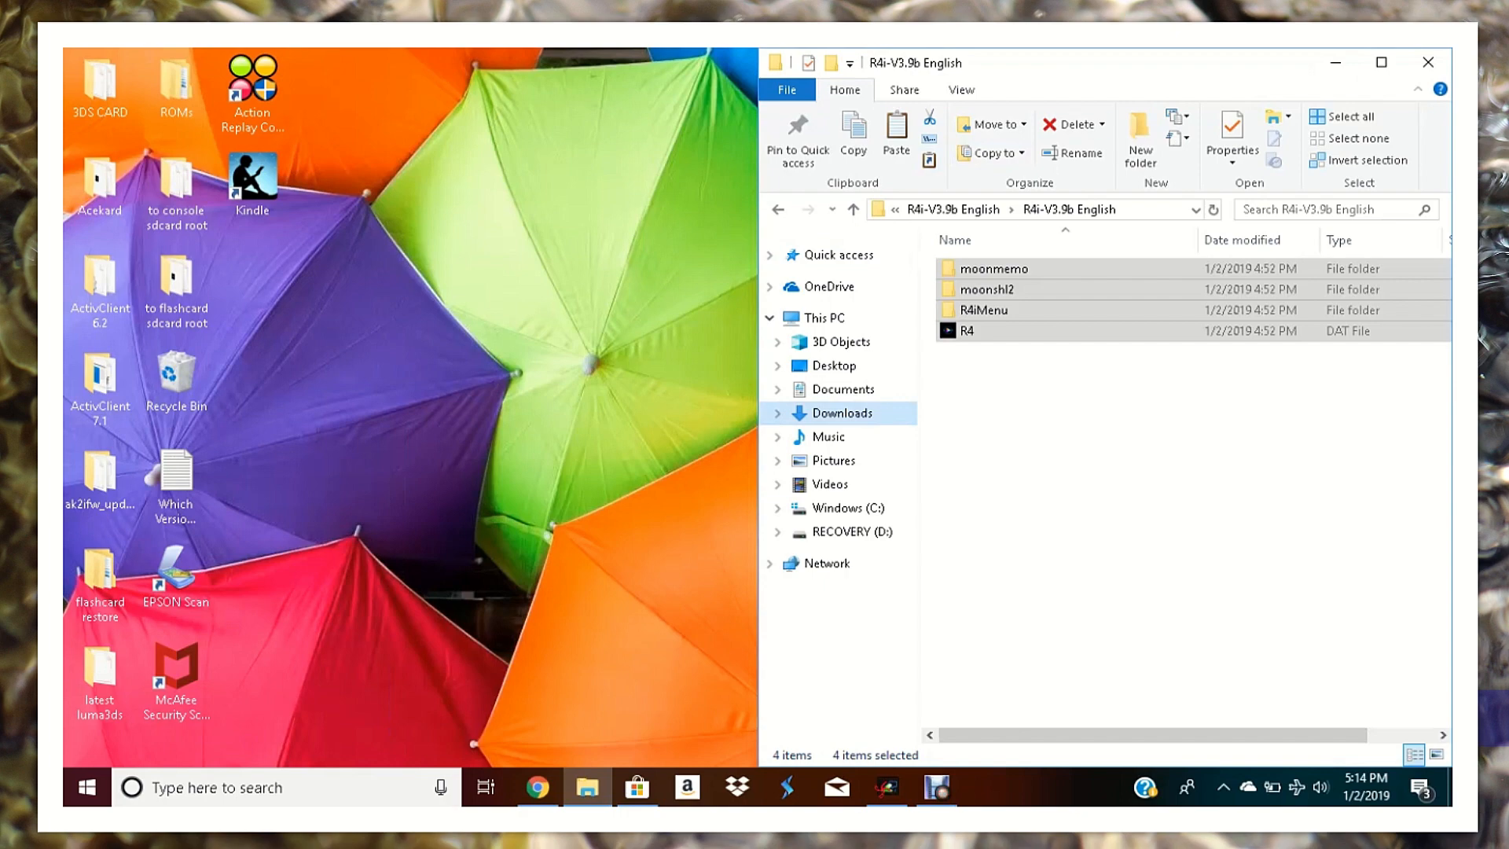
# - From Downloads, reopen the inner R4i-V3.9b English folder with moonmemo, moonshl2, R4iMenu and R4
pyautogui.click(1380, 61)
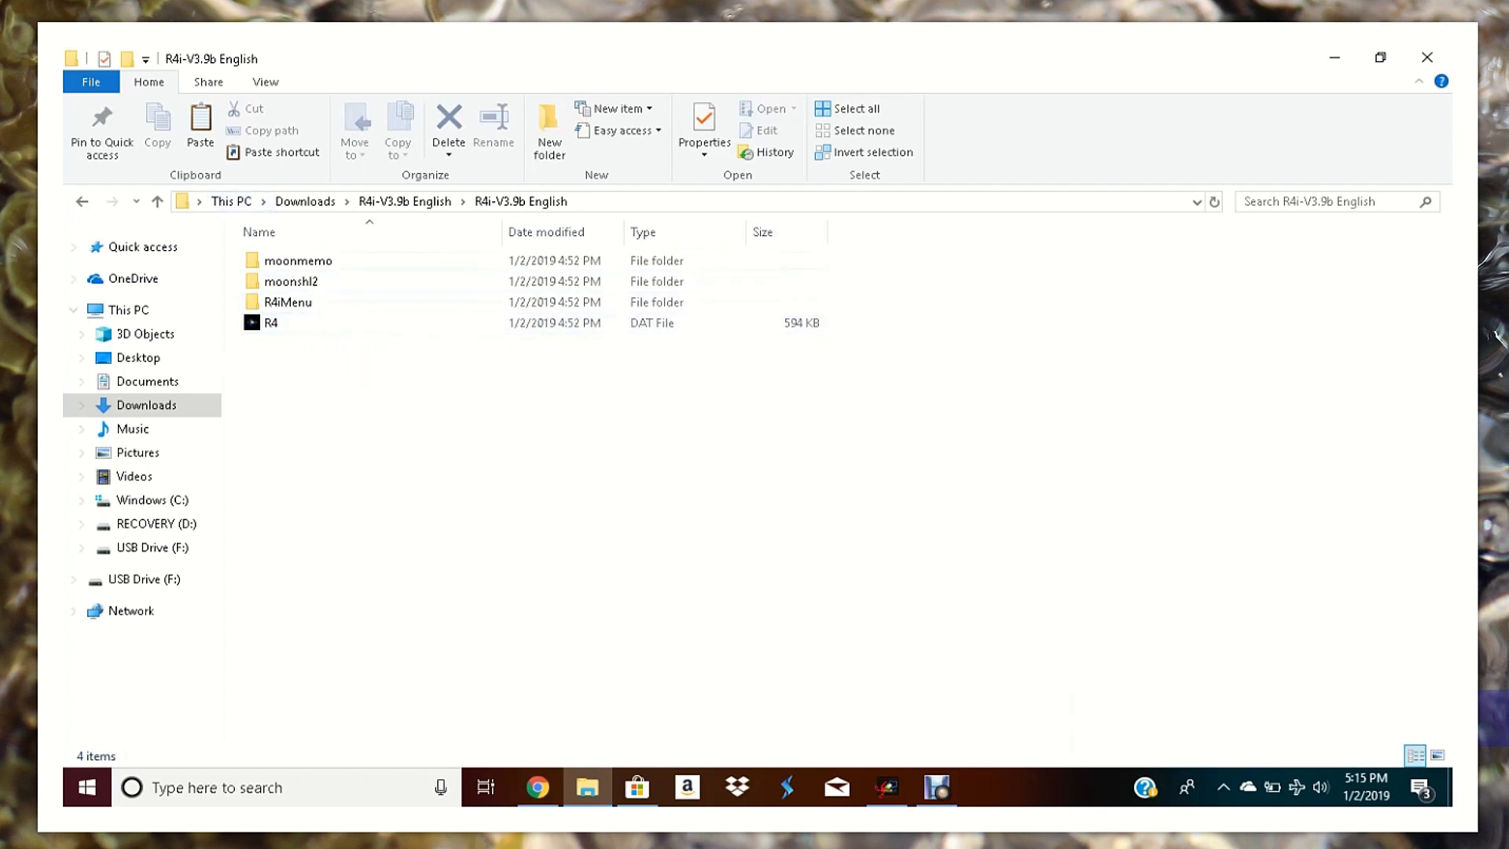
pyautogui.click(155, 201)
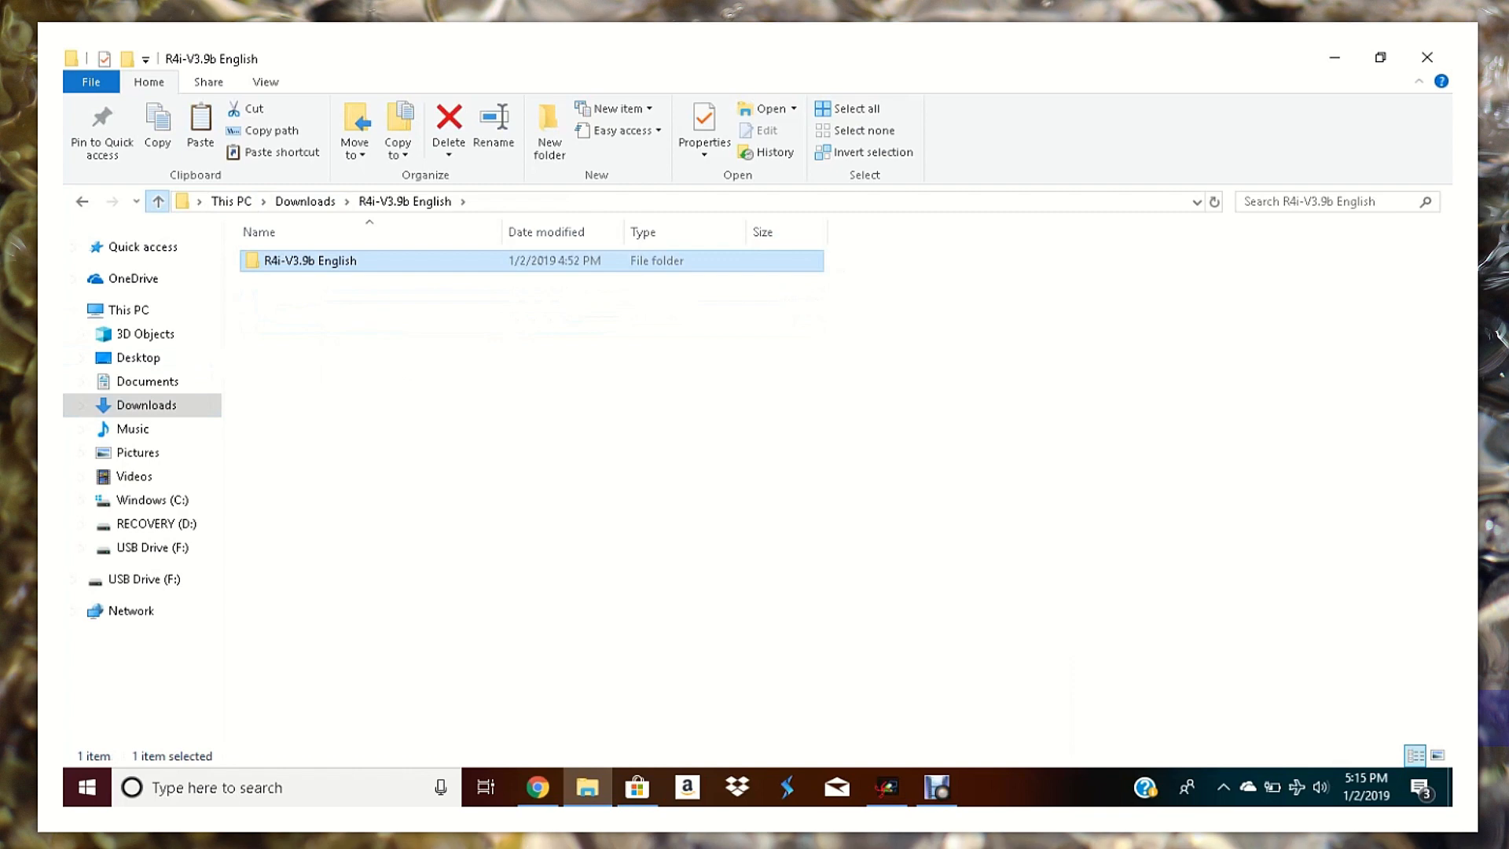
pyautogui.click(157, 201)
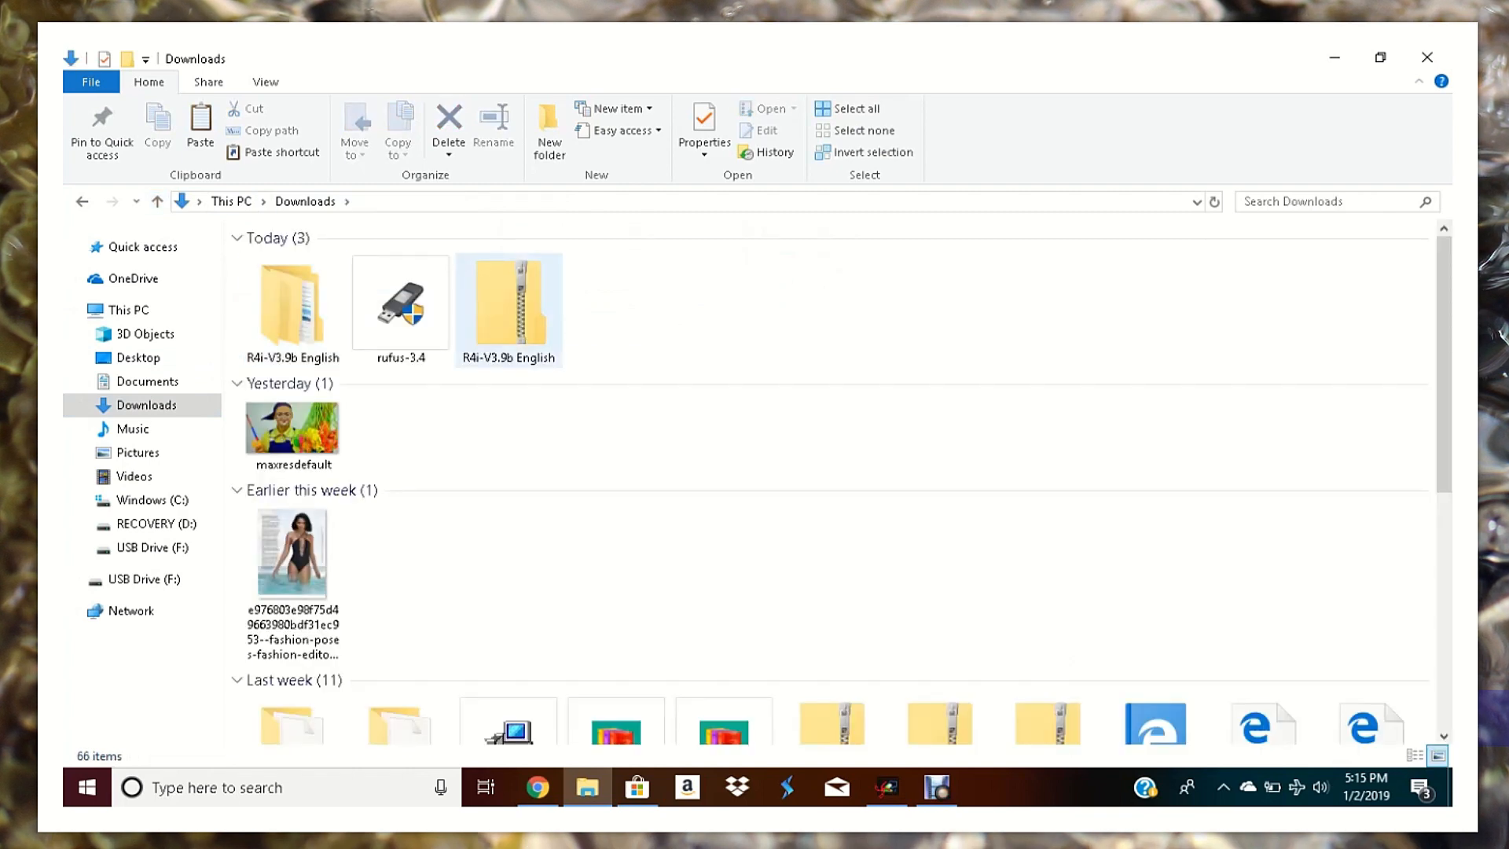
pyautogui.click(293, 303)
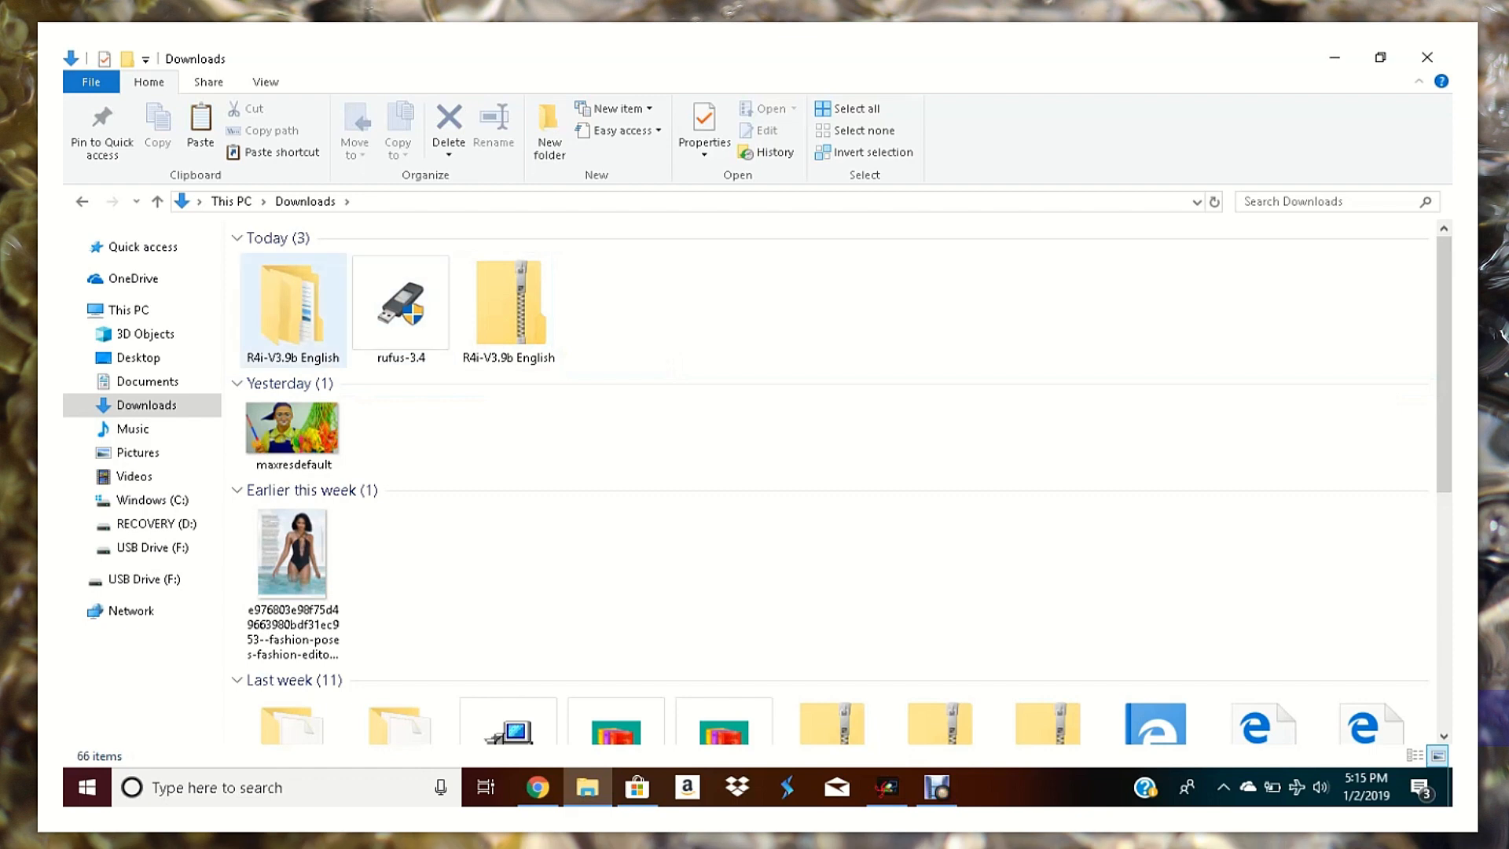
pyautogui.doubleClick(292, 304)
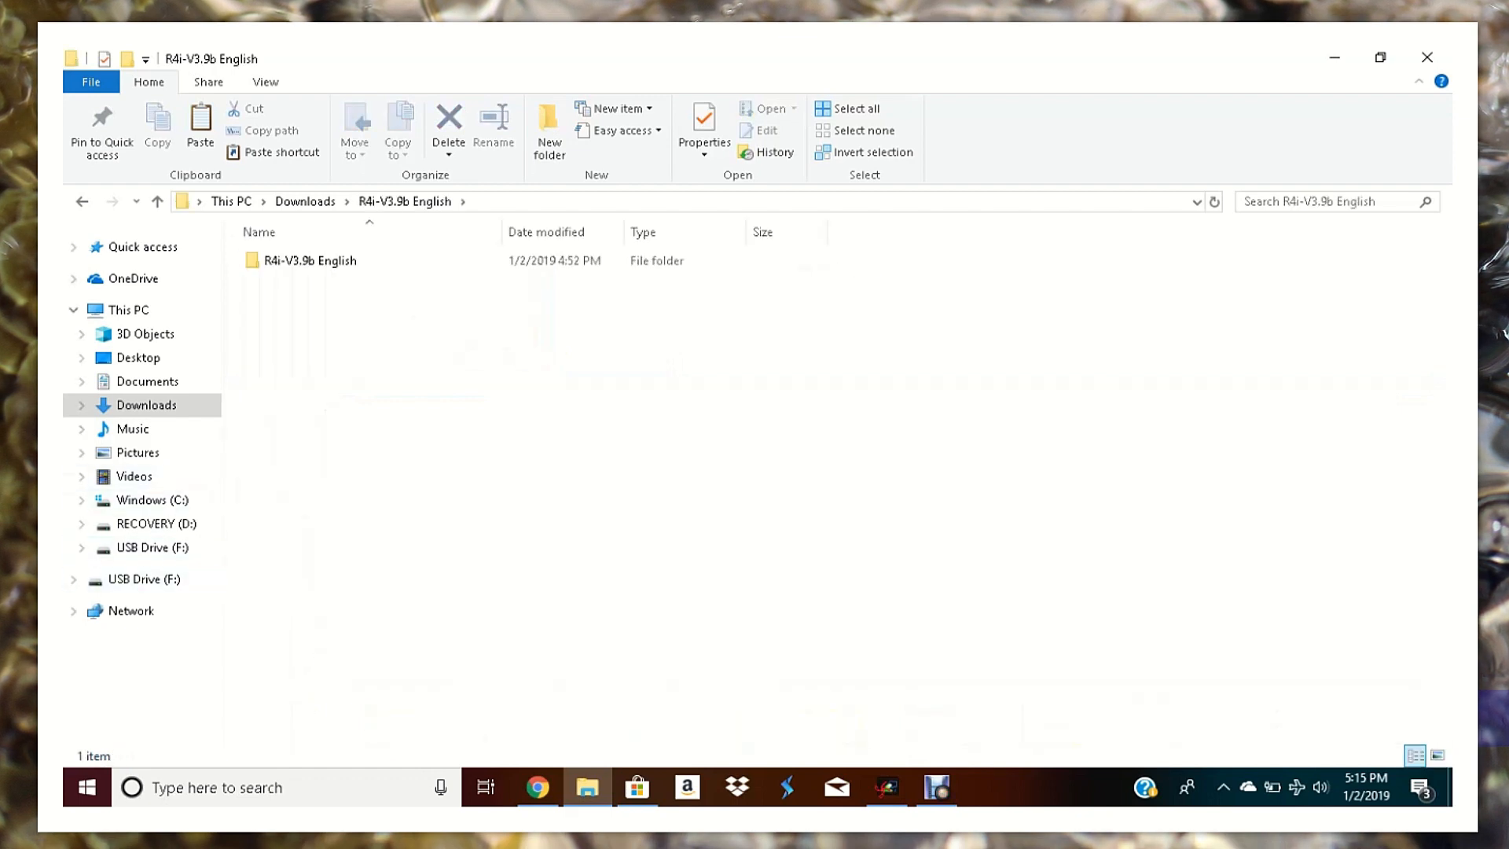
pyautogui.doubleClick(316, 259)
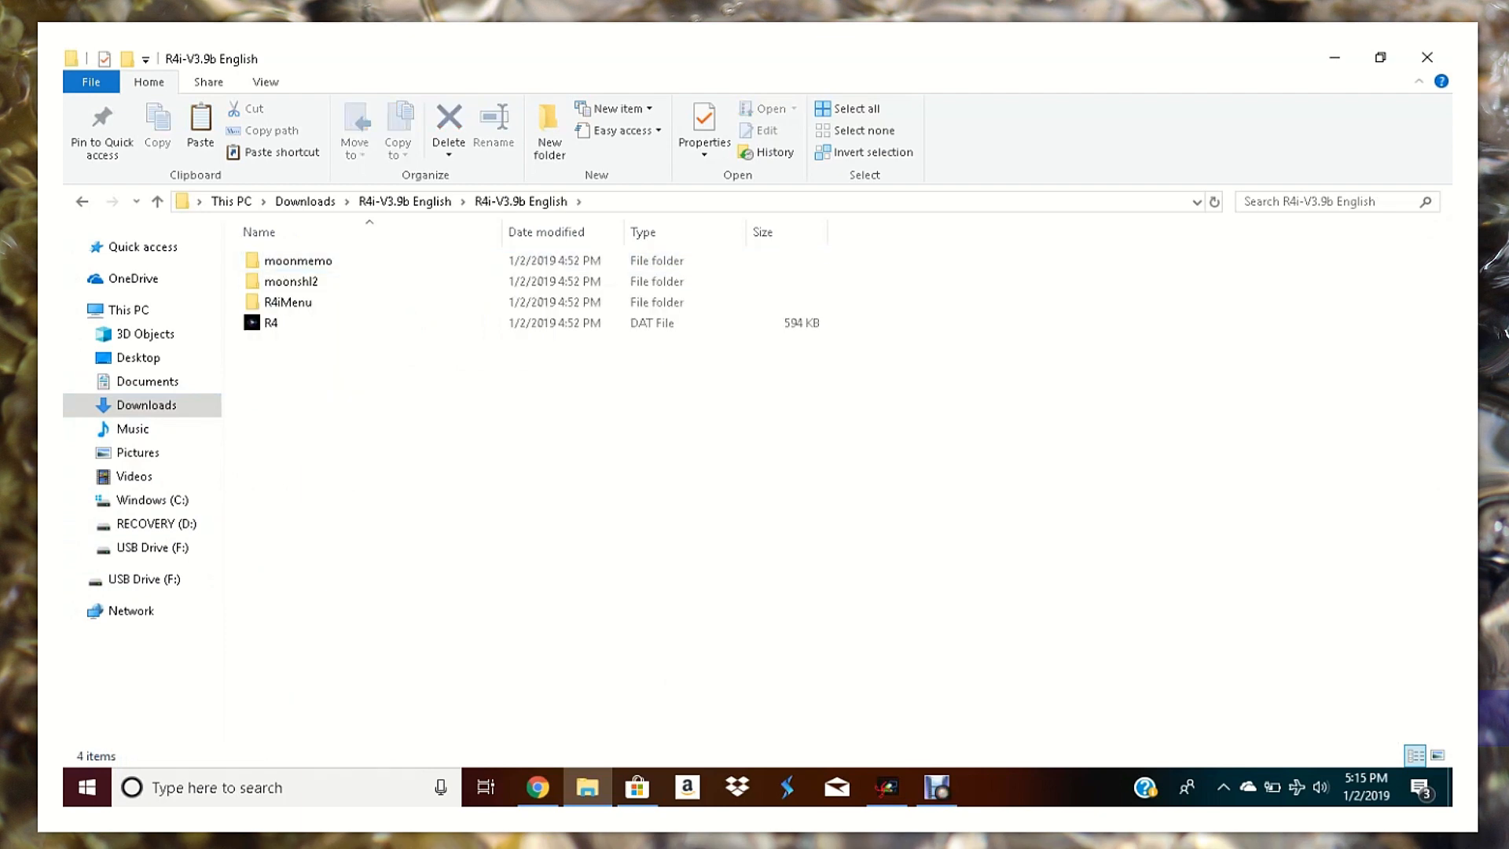
pyautogui.click(856, 108)
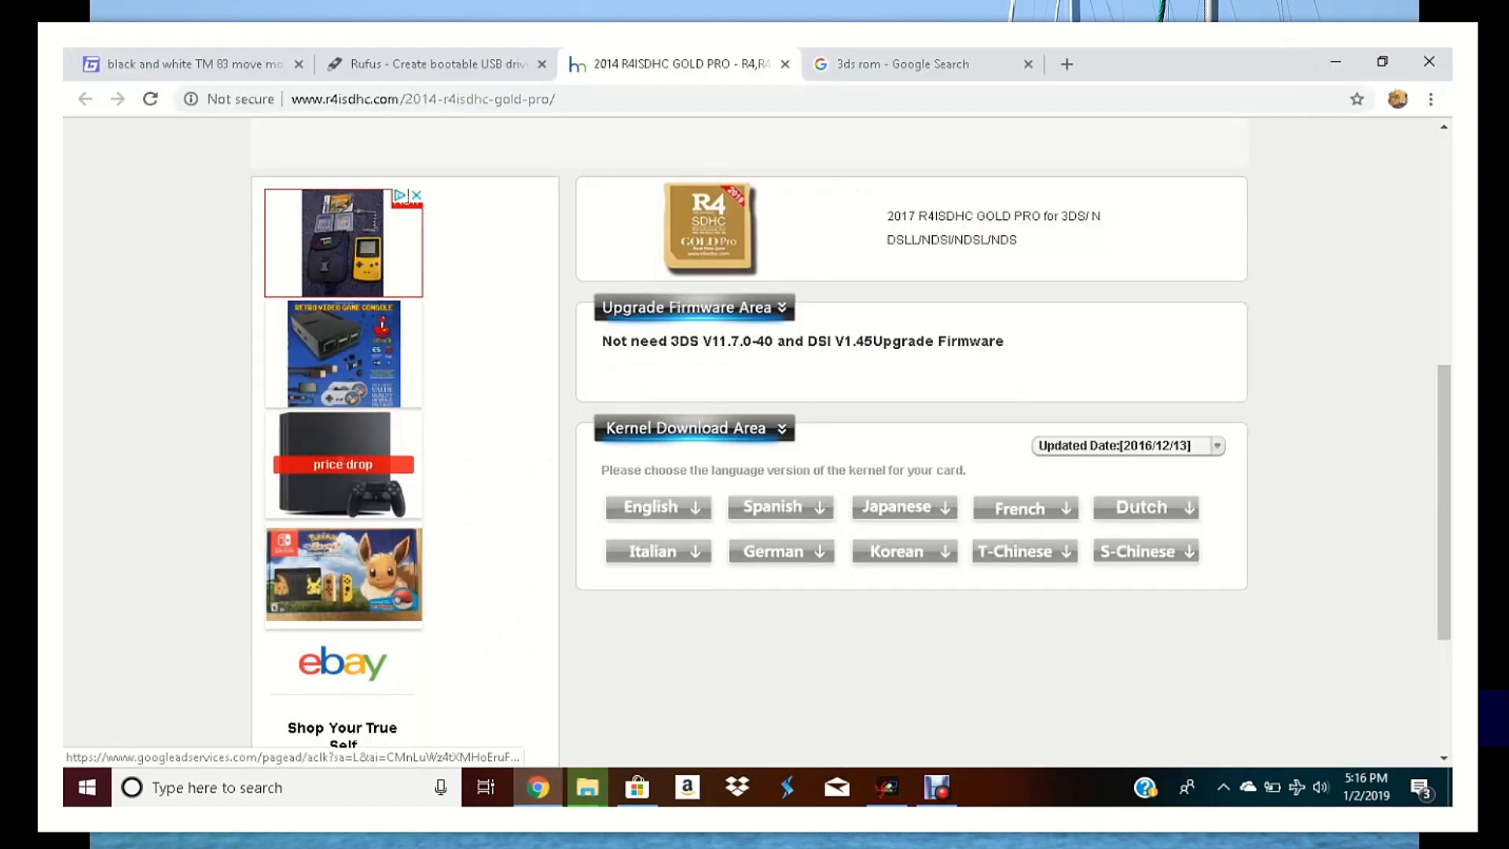
# - Minimize Chrome and bring up USB Drive (F:) holding R4, moonmemo, moonshl2 and R4iMenu
pyautogui.click(435, 63)
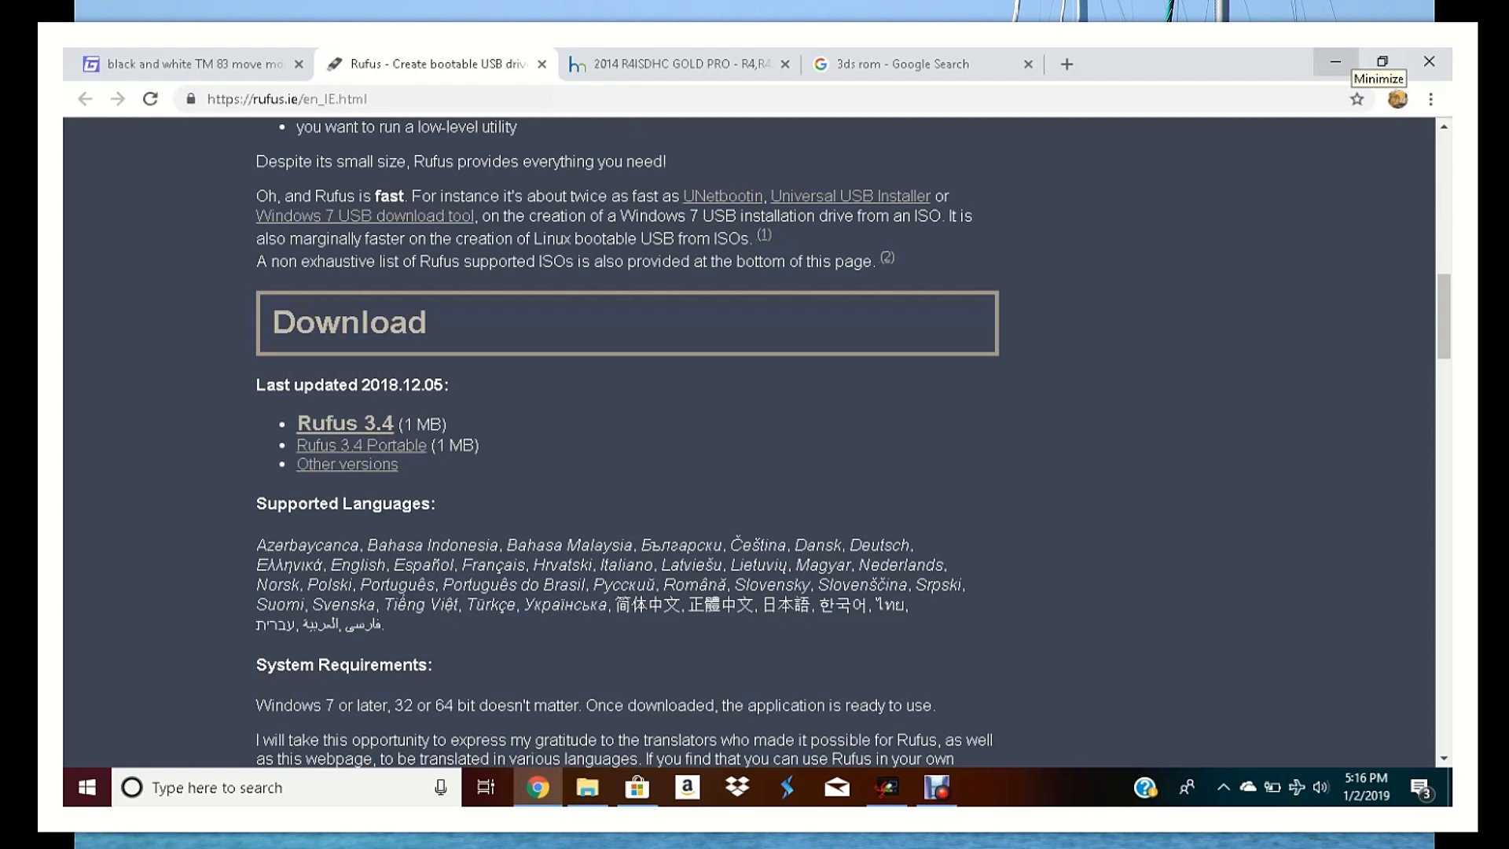
pyautogui.click(1338, 62)
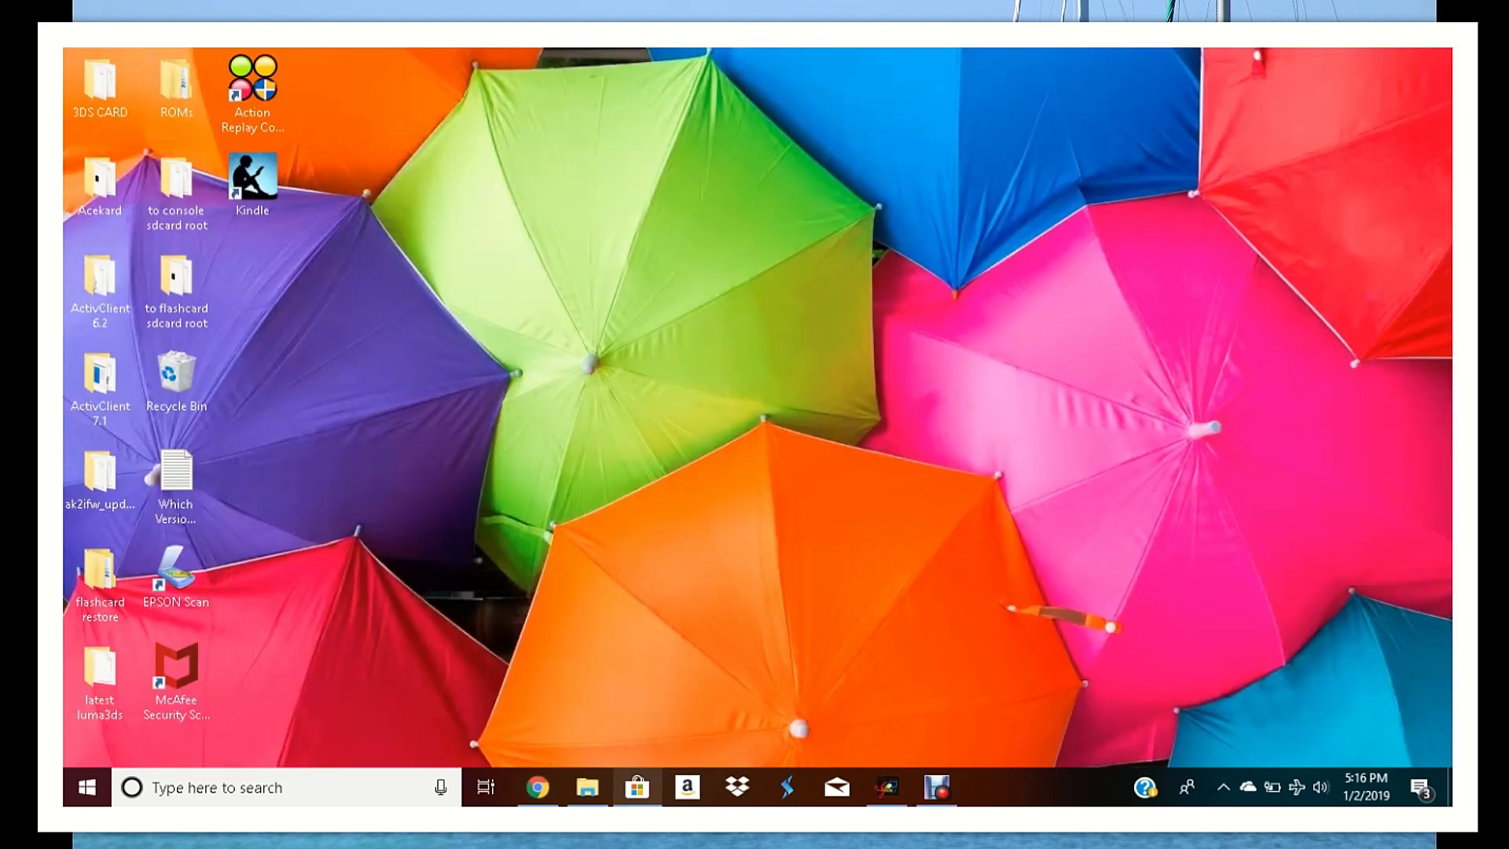
pyautogui.click(586, 786)
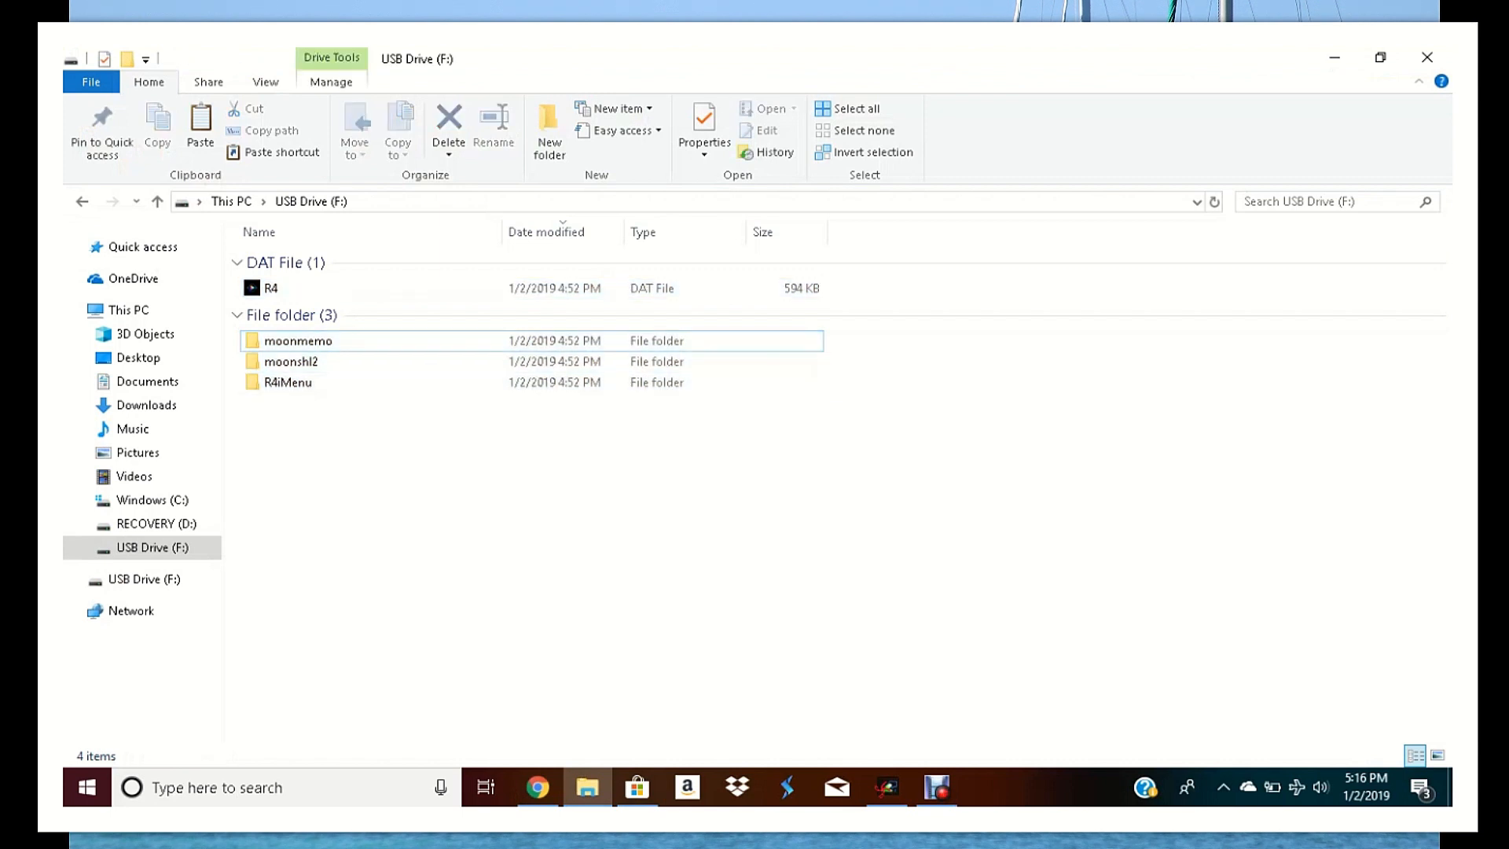
# - Eject USB Drive (F:) from the navigation pane, leaving the desktop showing
pyautogui.rightClick(143, 547)
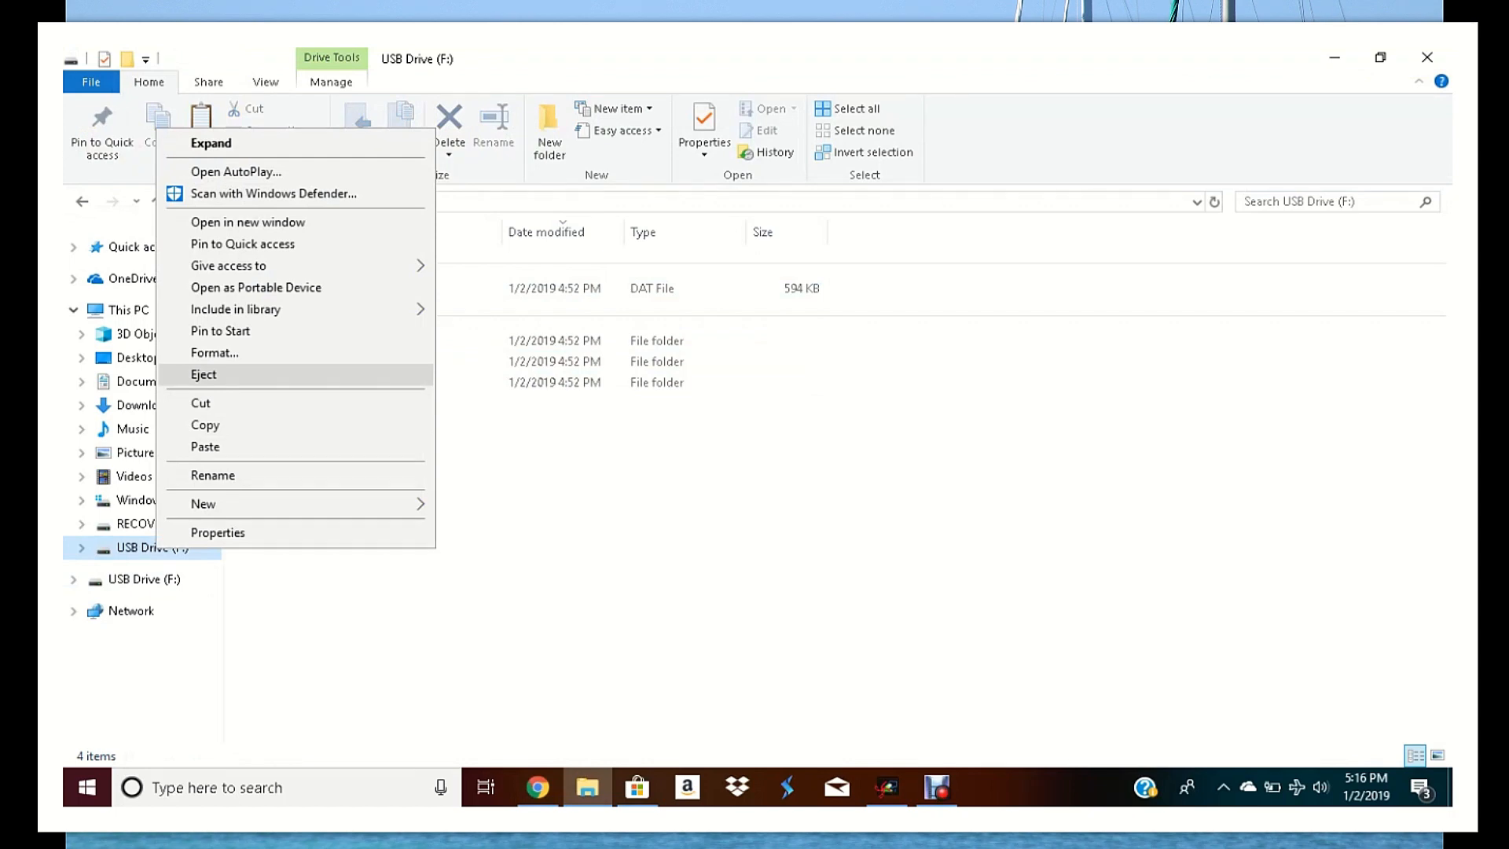
pyautogui.click(203, 374)
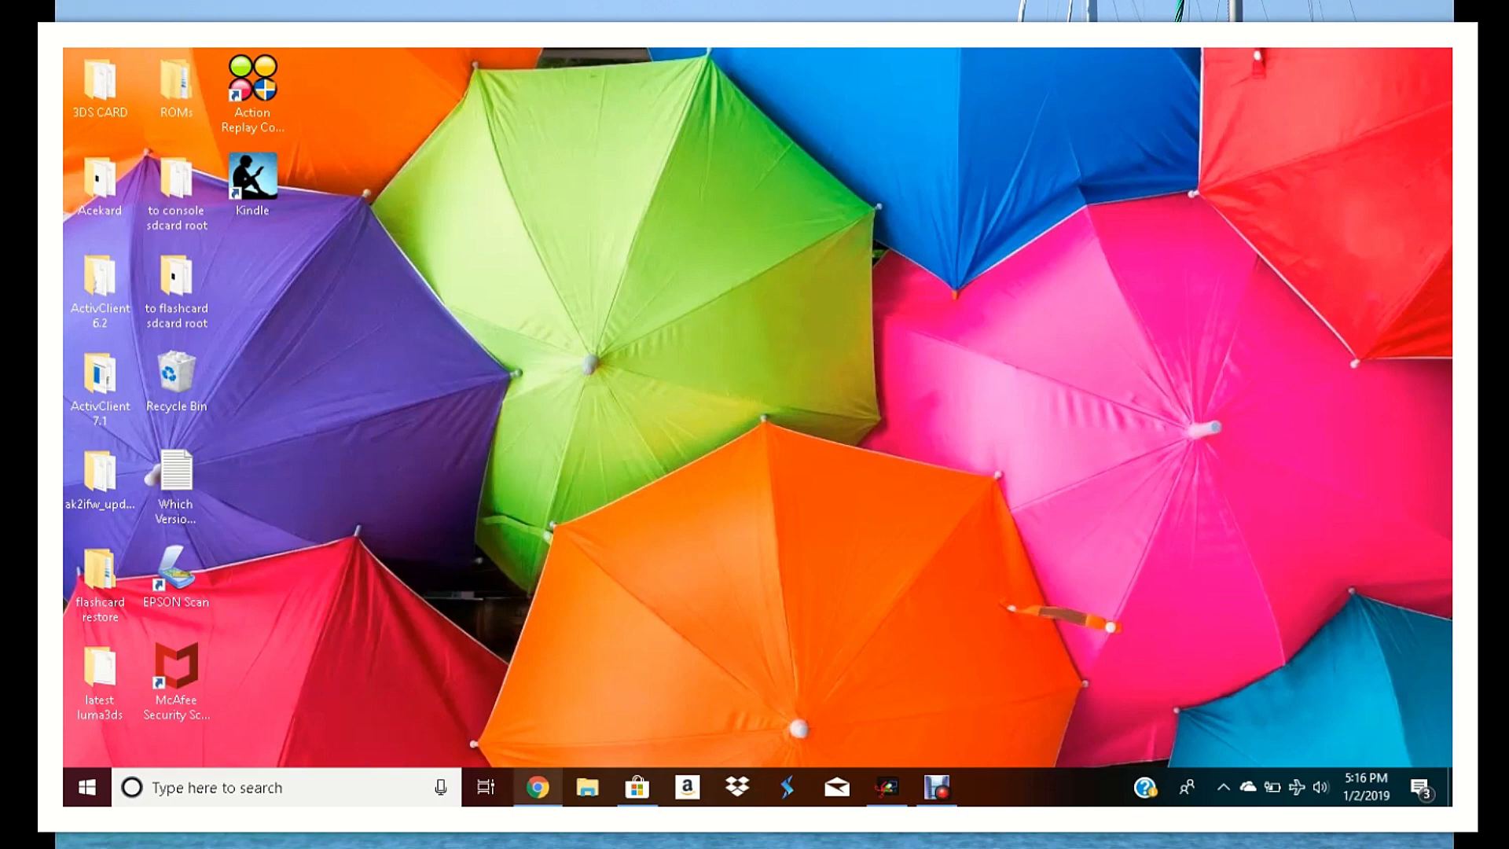
# - Revisit the r4isdhc kernel page in Chrome, then show the Acekard folder in File Explorer
pyautogui.click(537, 787)
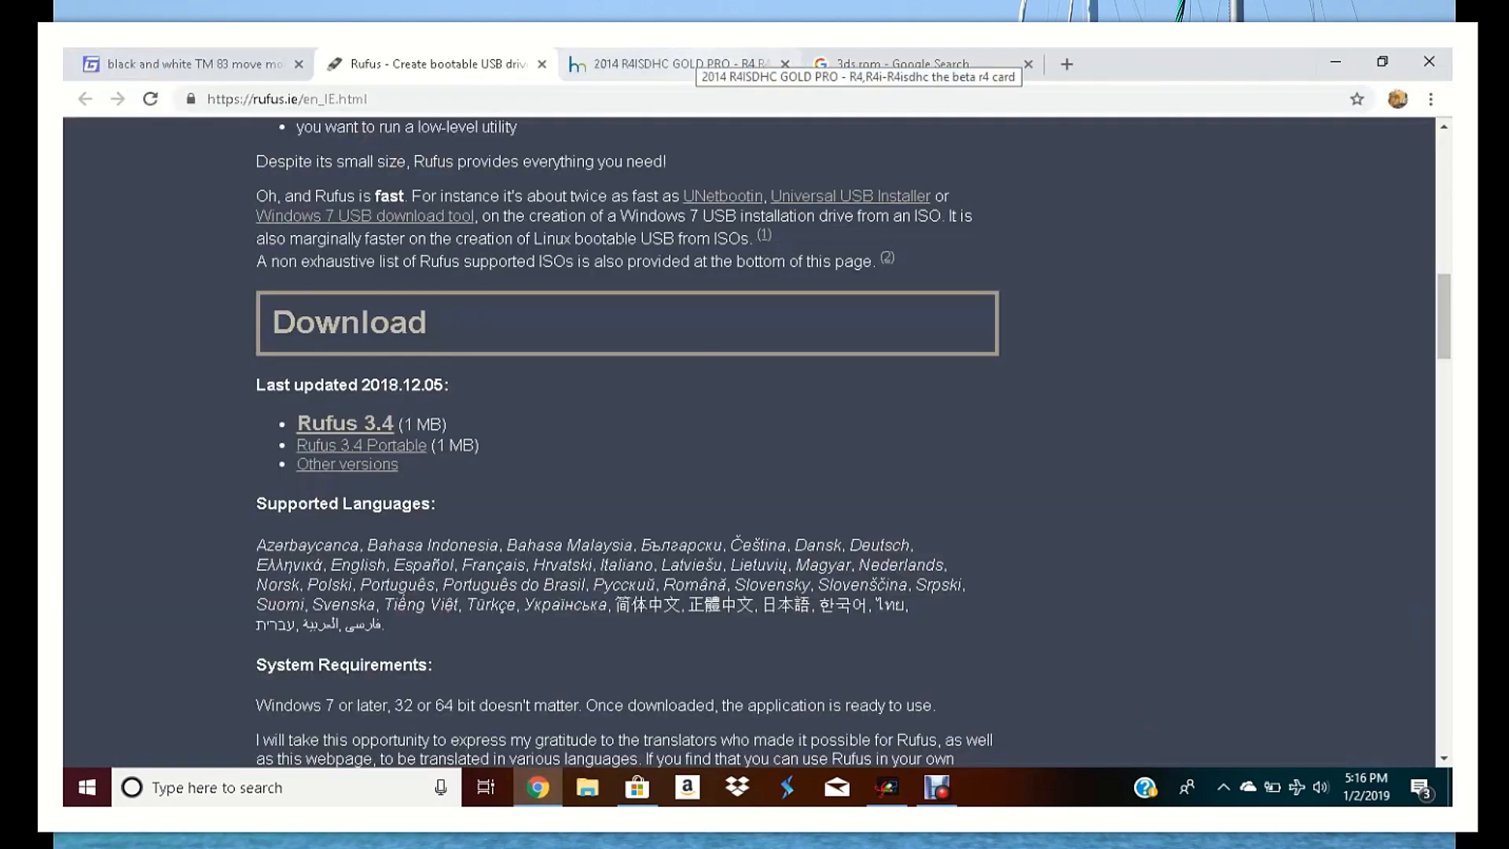
pyautogui.click(679, 65)
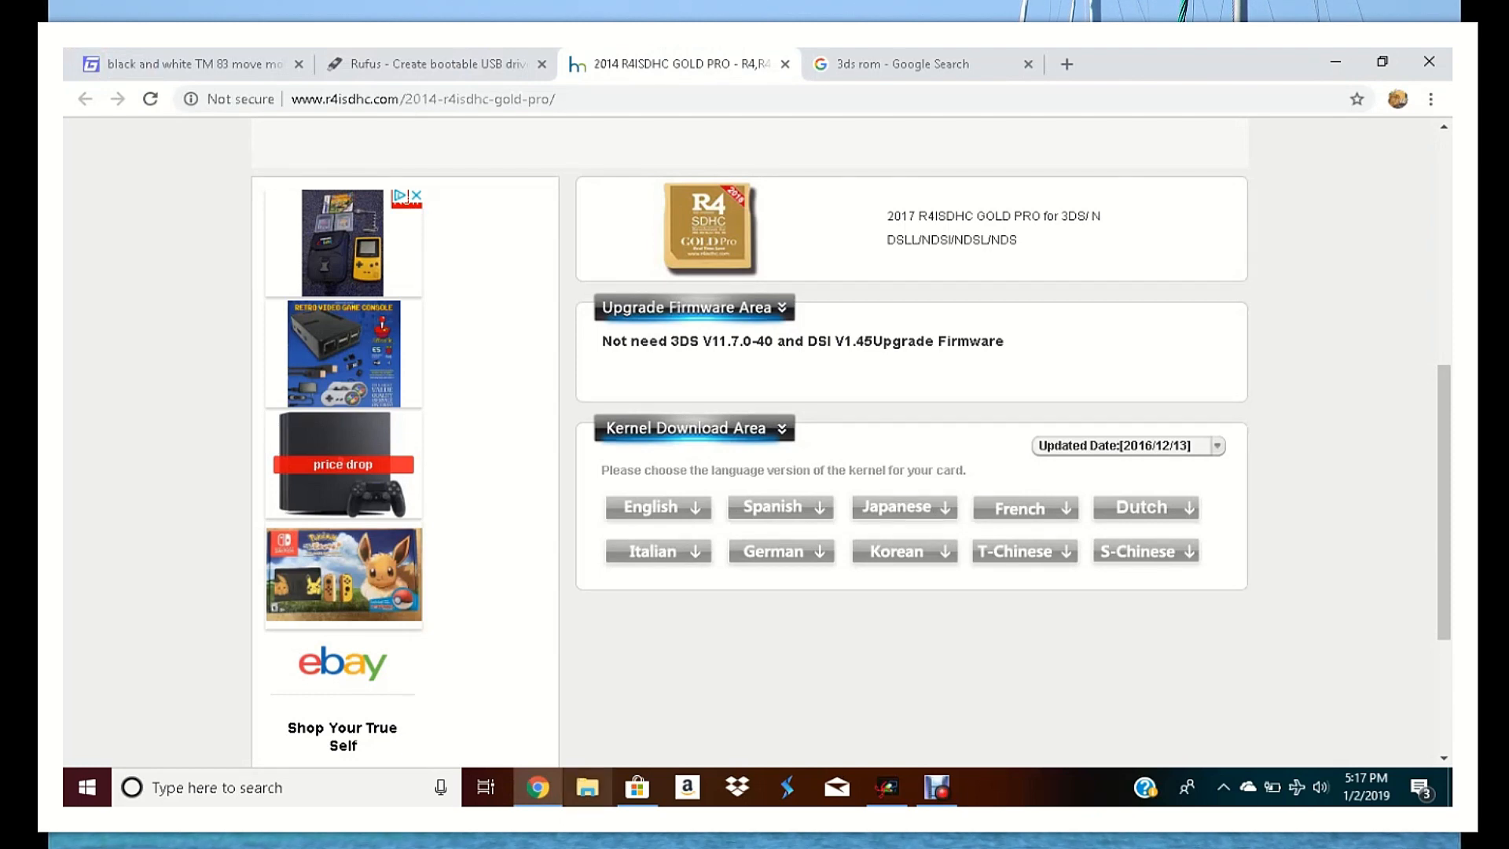
pyautogui.click(586, 788)
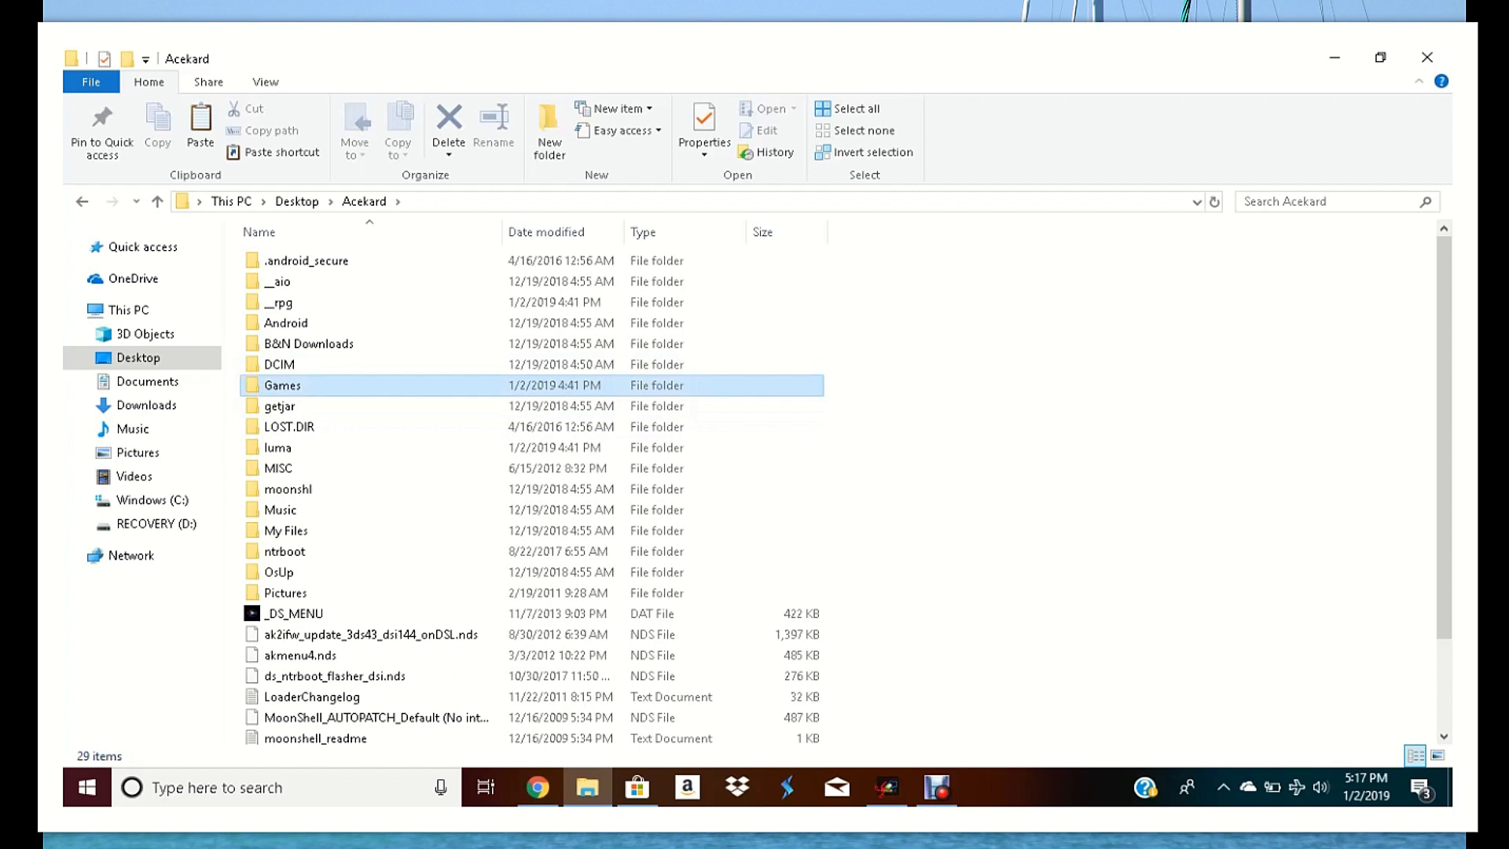
# - Browse the Games folder down to the Pokemon ROMs, then open the inserted SDHC (H:) card's DCIM folder
pyautogui.doubleClick(283, 385)
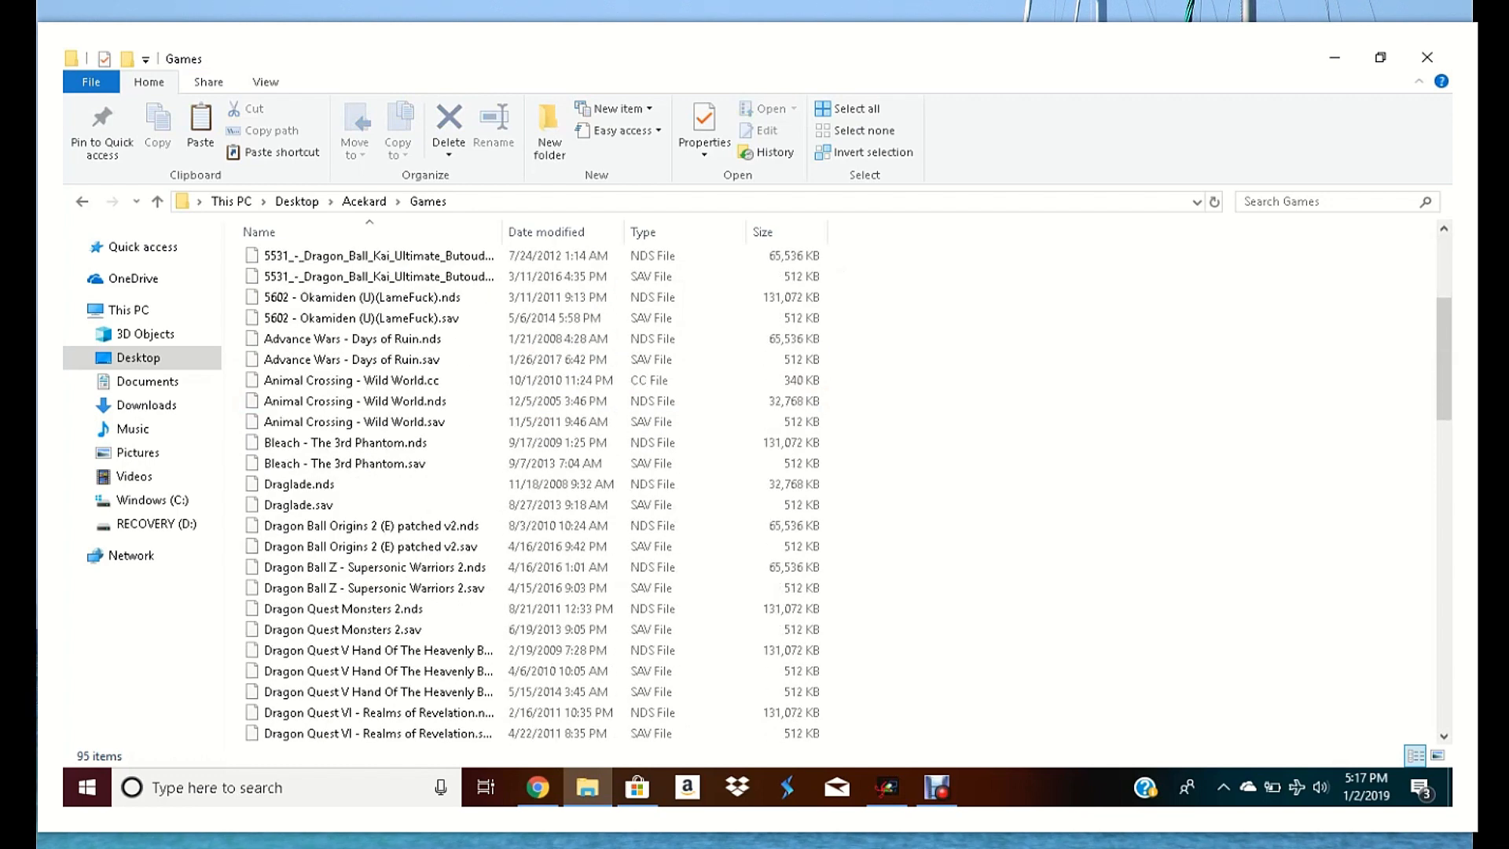
pyautogui.scroll(-3)
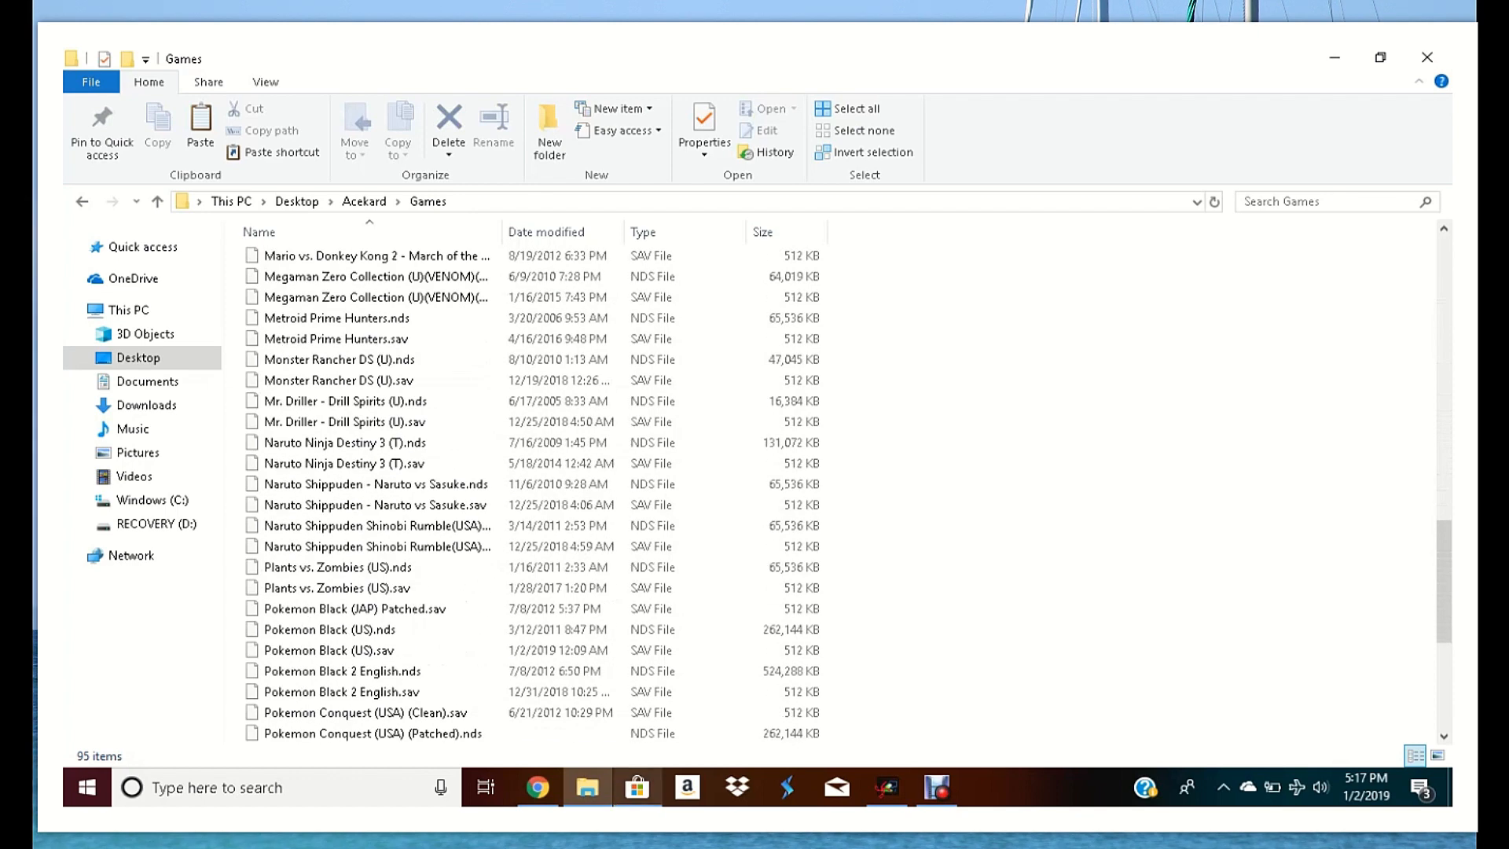
pyautogui.click(537, 786)
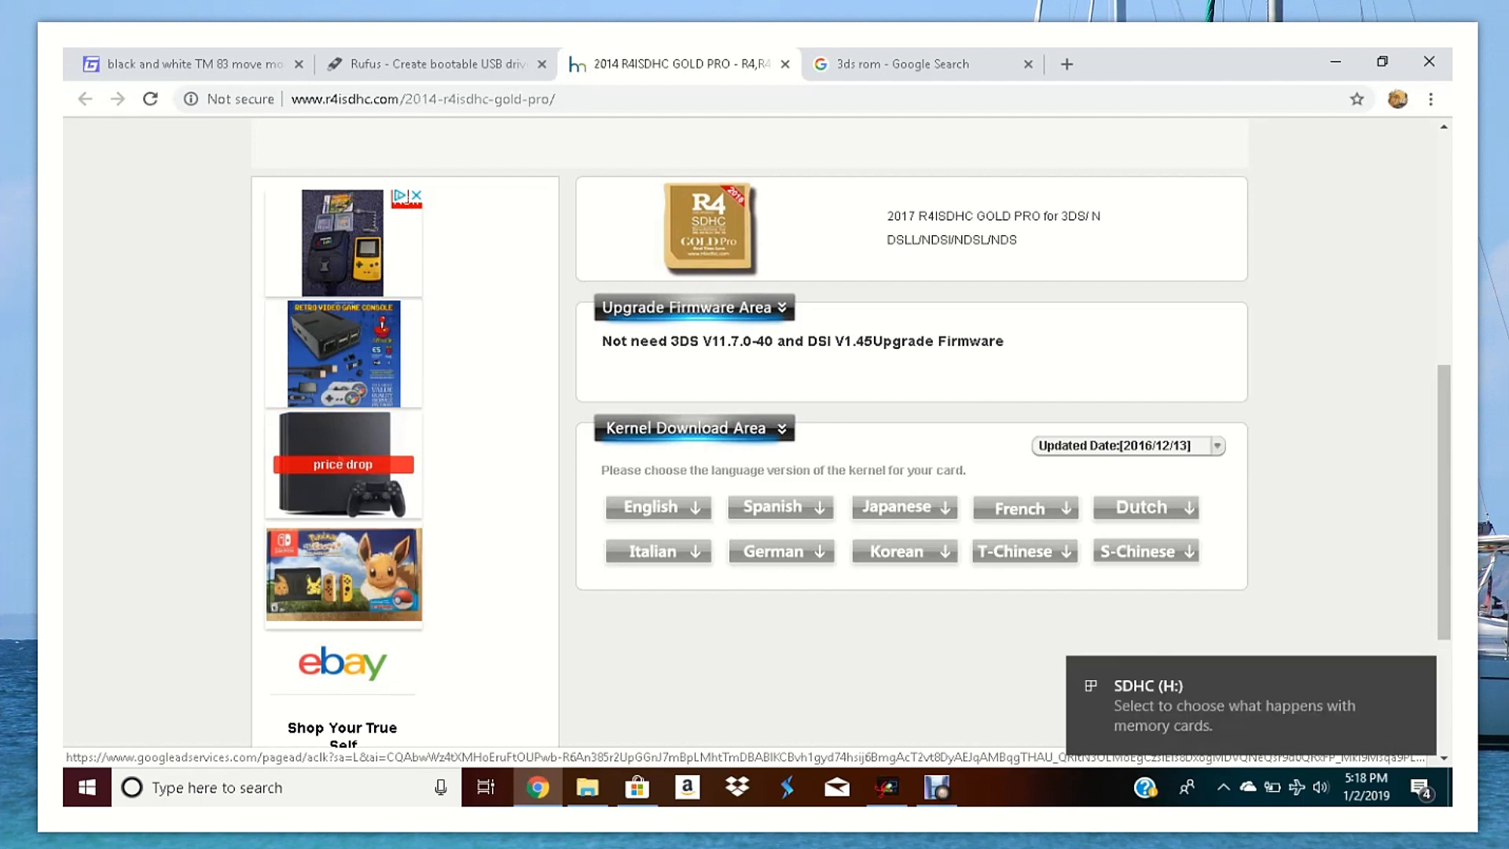
pyautogui.click(586, 787)
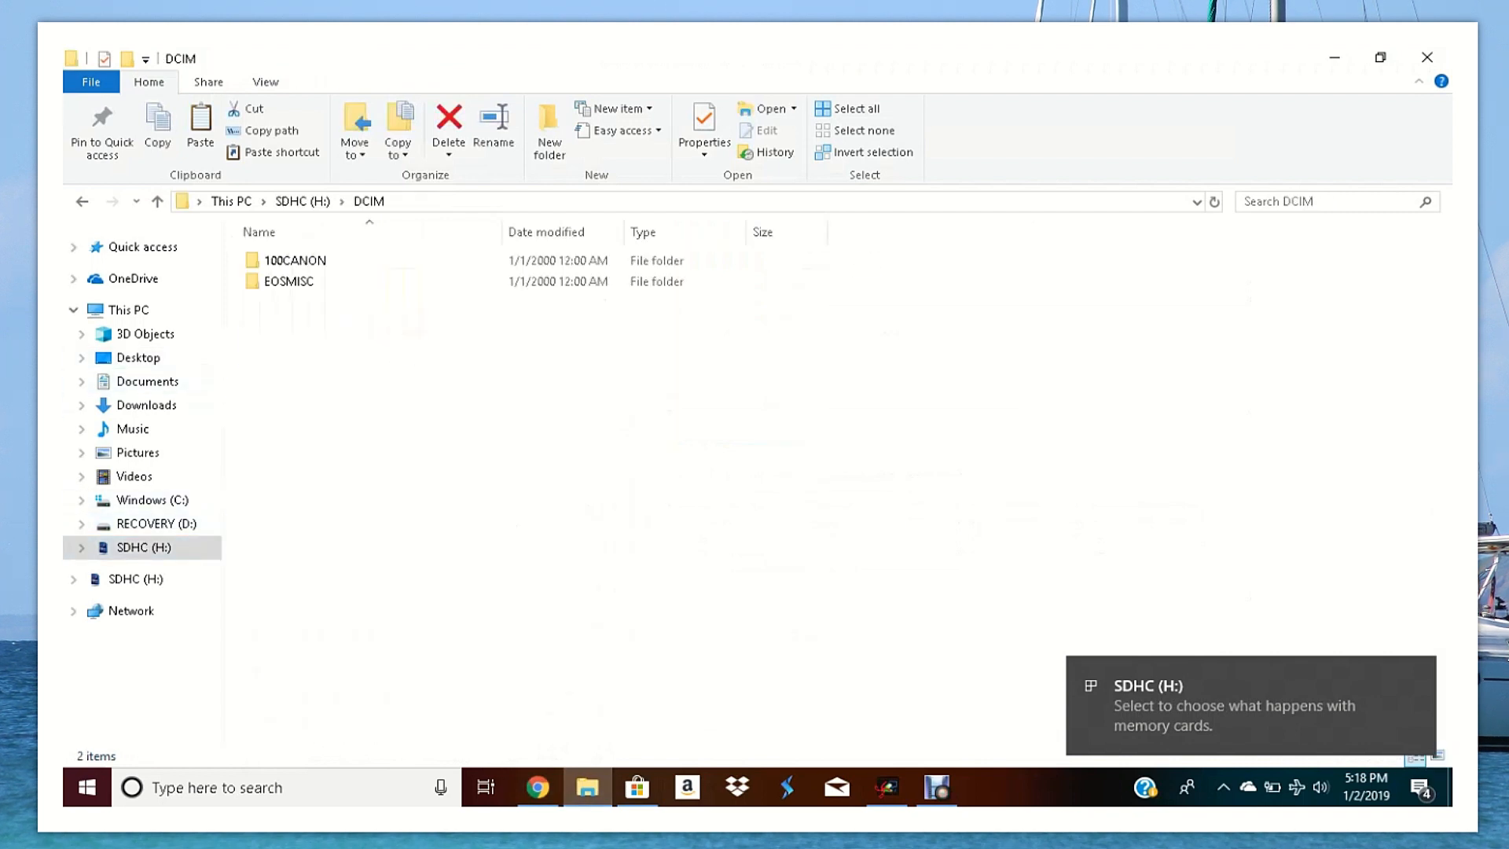
# - In 100CANON, sort by size and select the MVI_6696 and MVI_6697 videos for the desktop
pyautogui.doubleClick(296, 259)
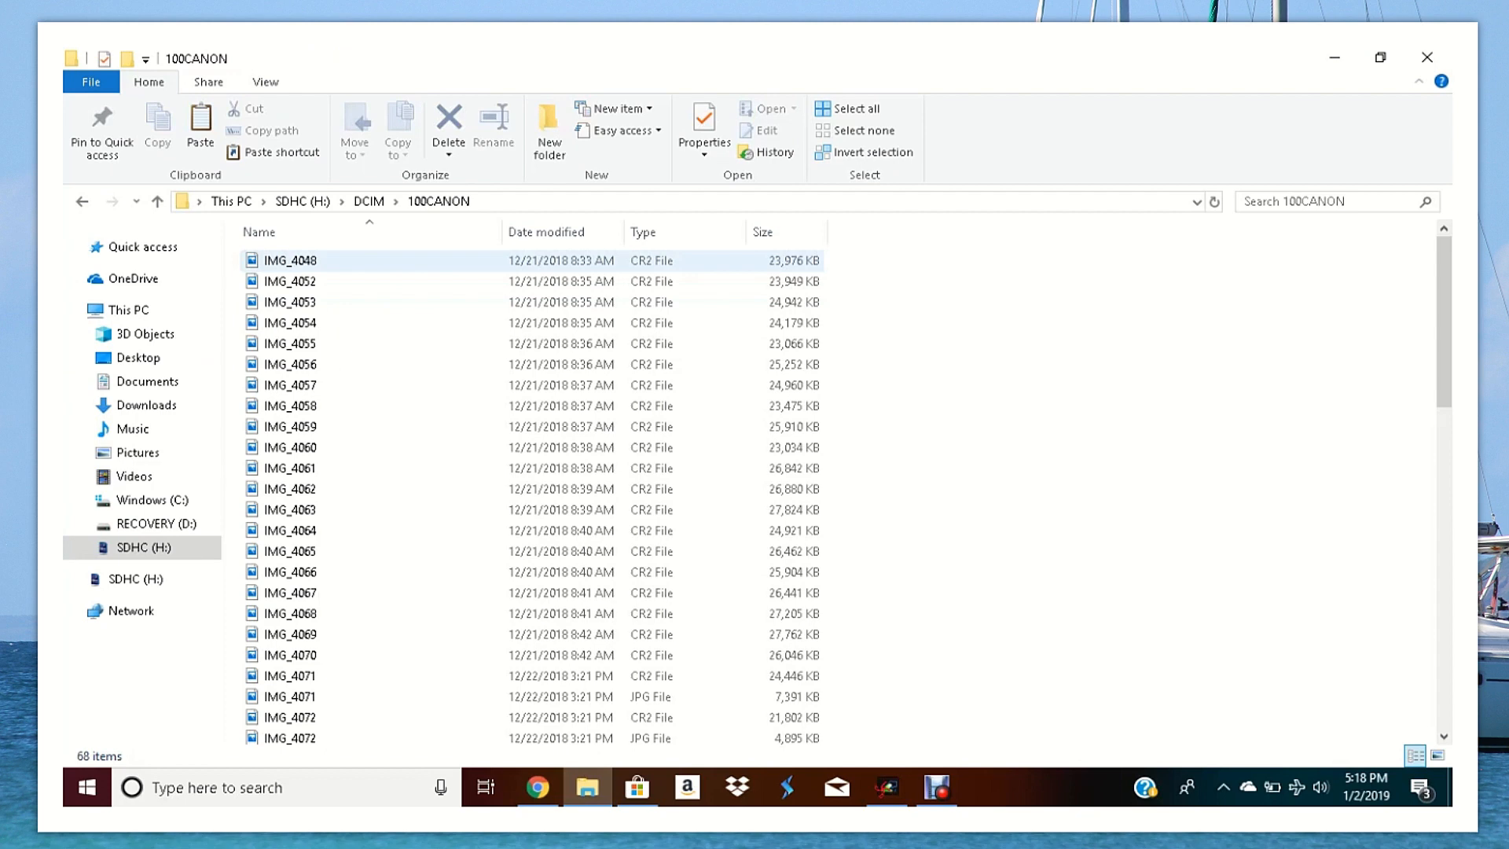
pyautogui.moveTo(291, 261)
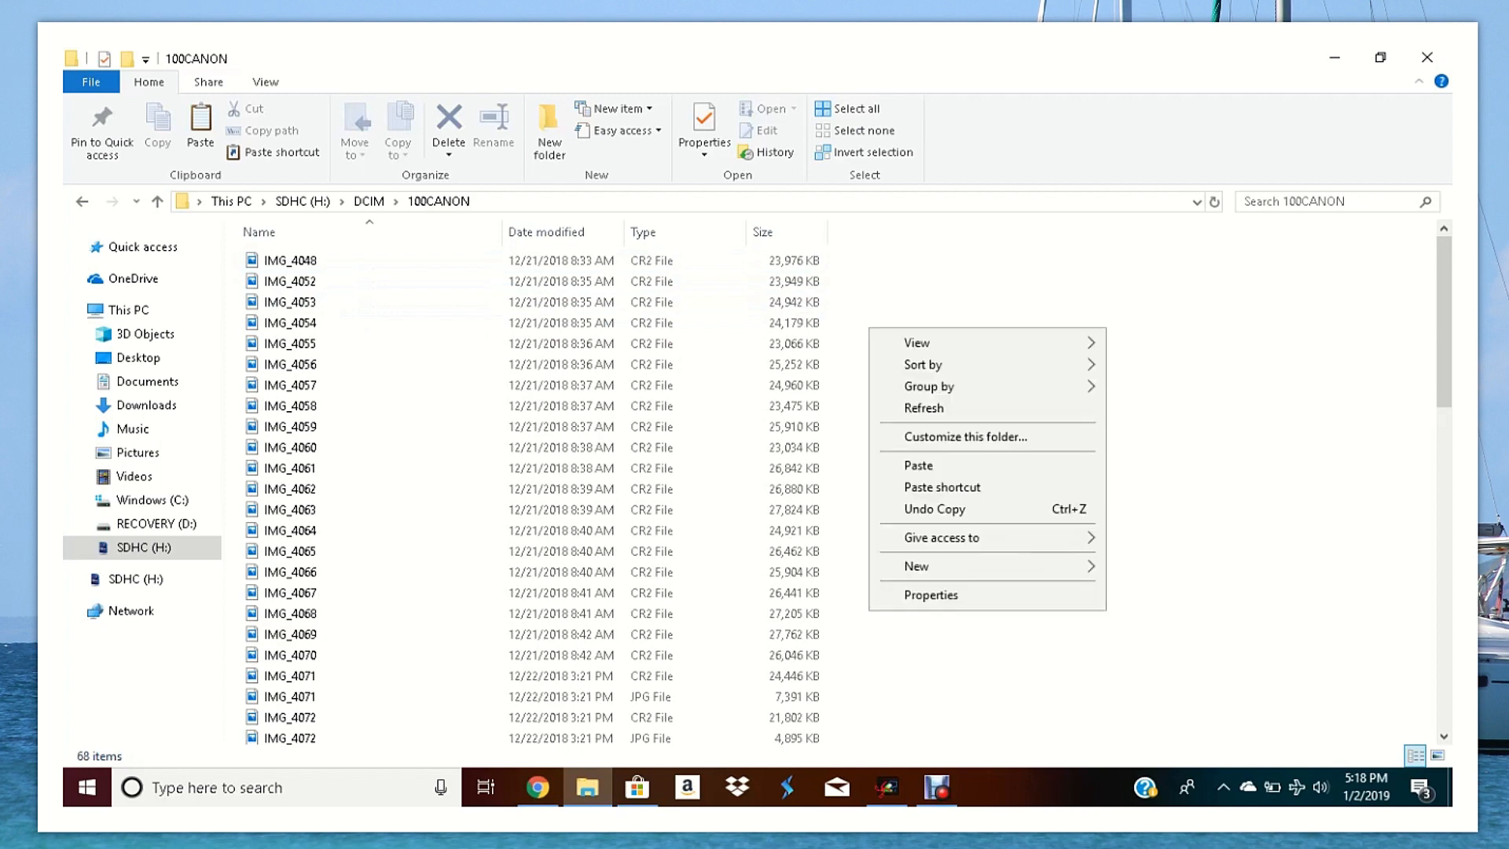
pyautogui.click(922, 363)
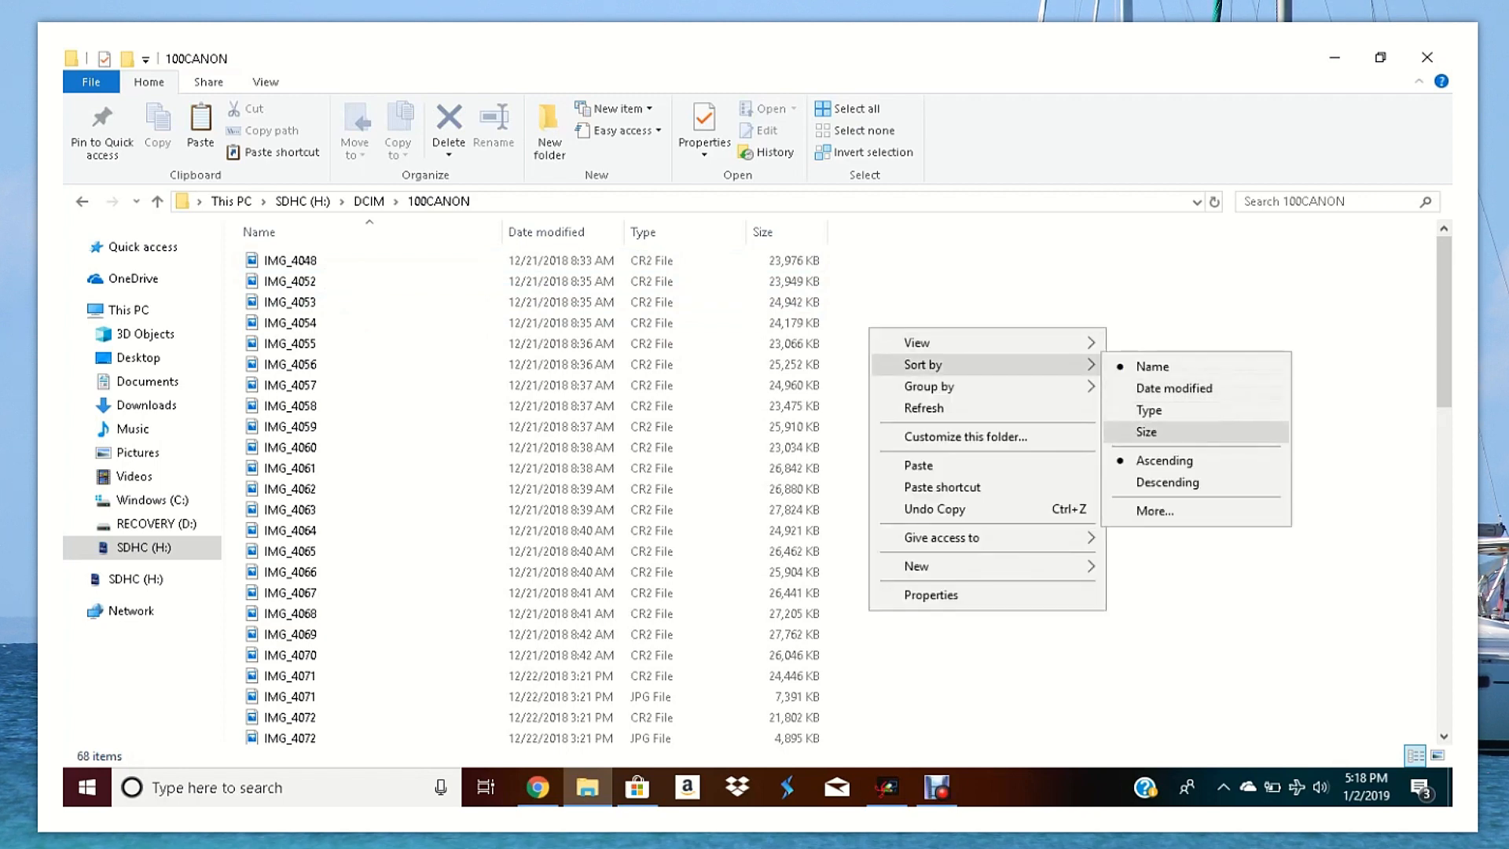
pyautogui.click(1147, 431)
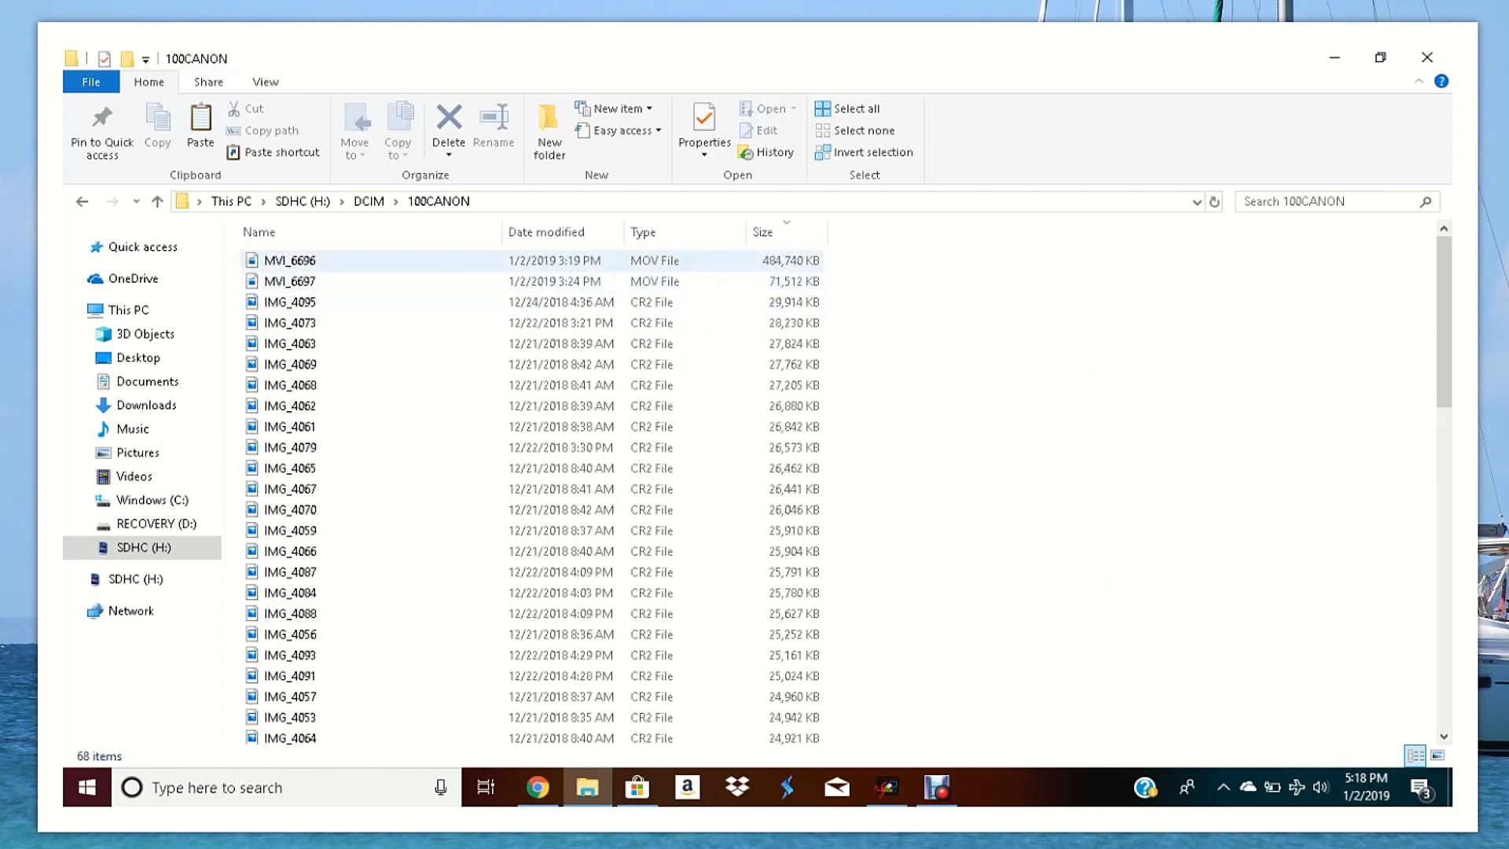
pyautogui.click(289, 259)
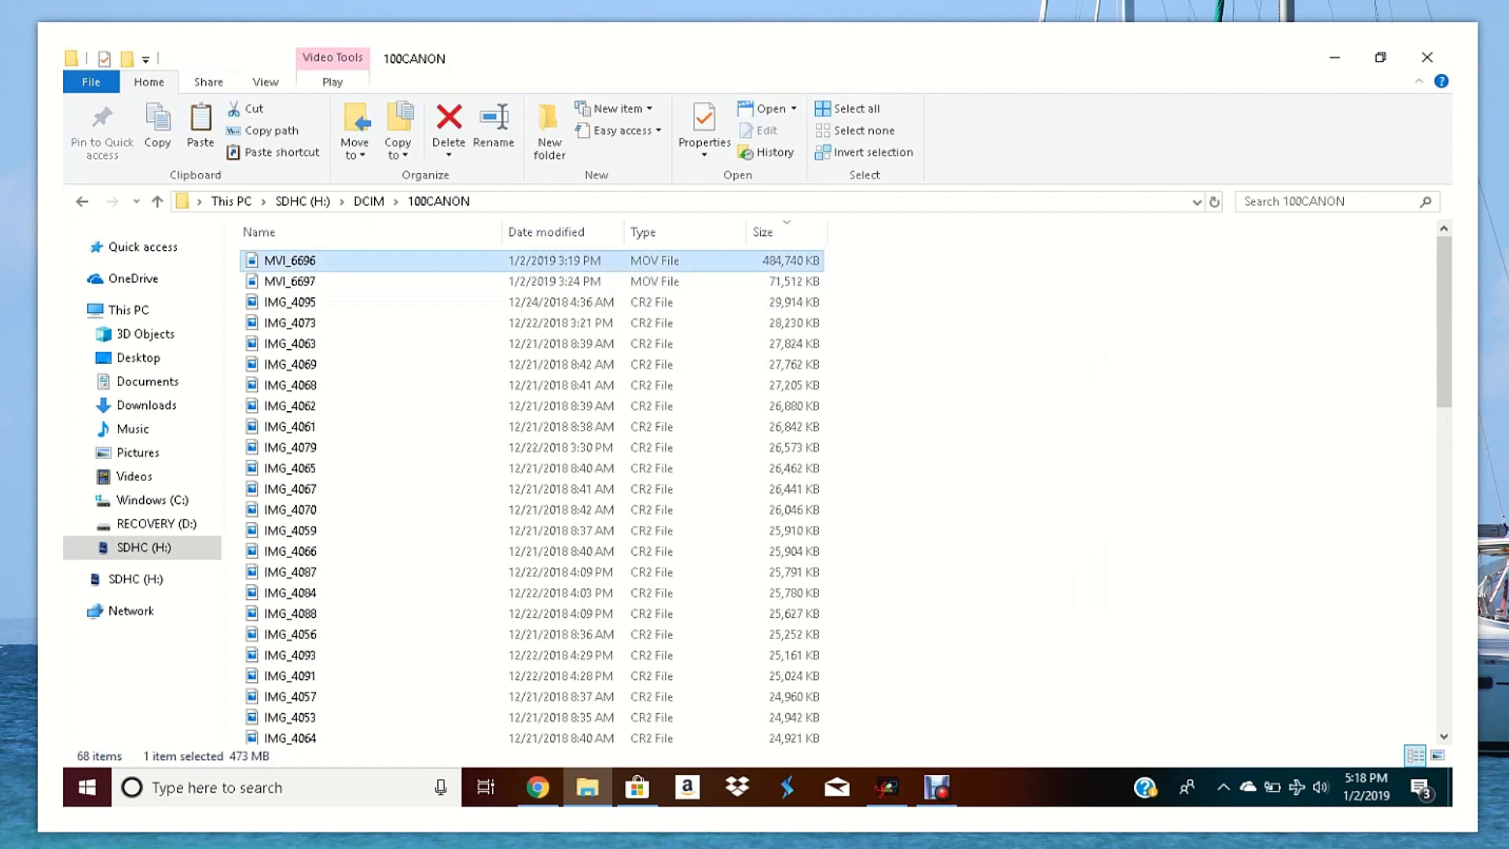
pyautogui.click(289, 281)
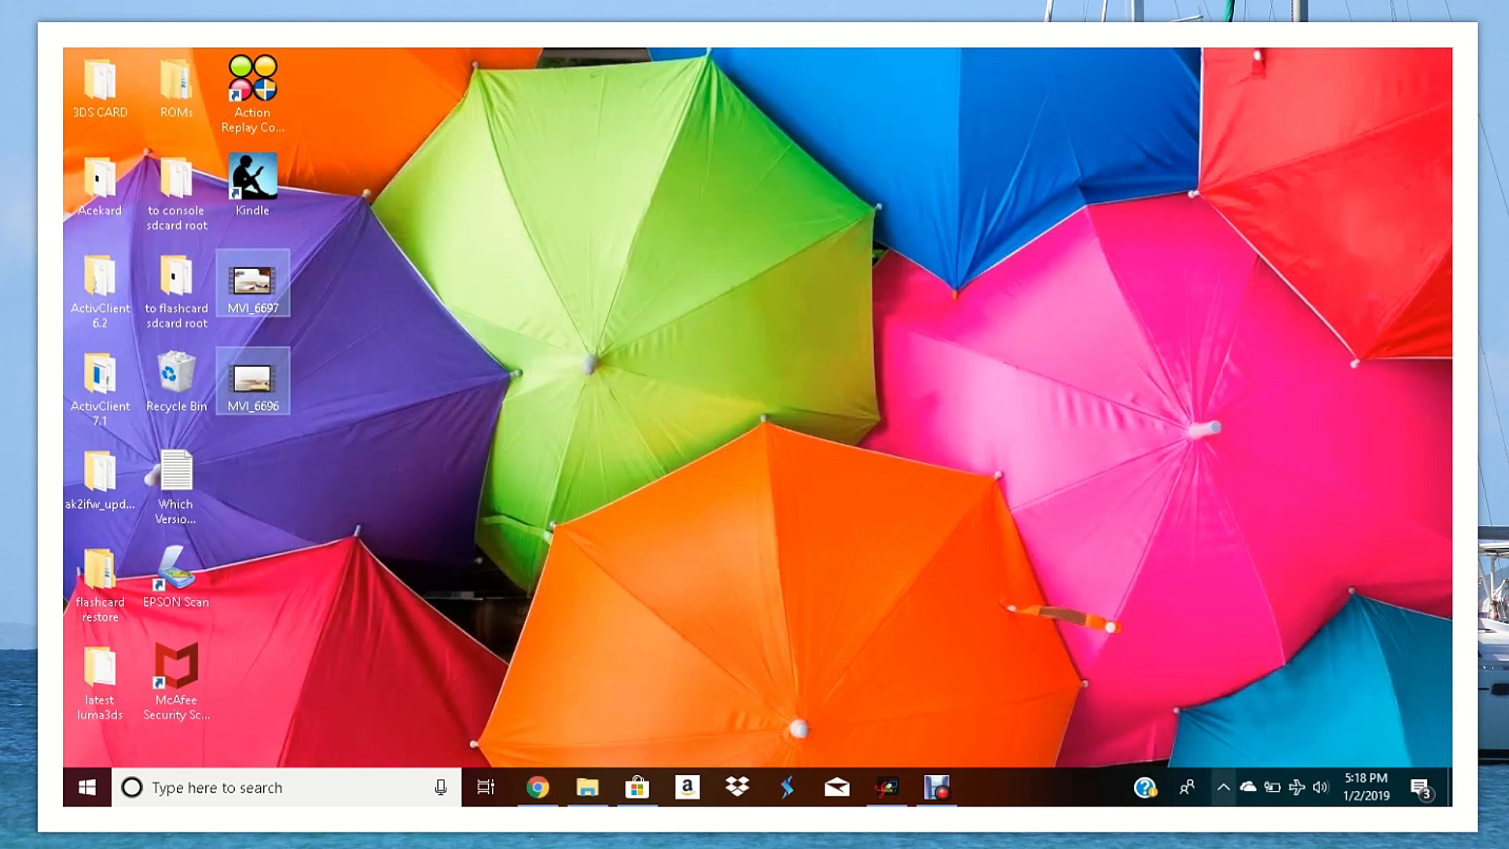
# - Safely eject the SDHC card via the tray icon, then bring up a new Explorer window at Quick access
pyautogui.click(1225, 788)
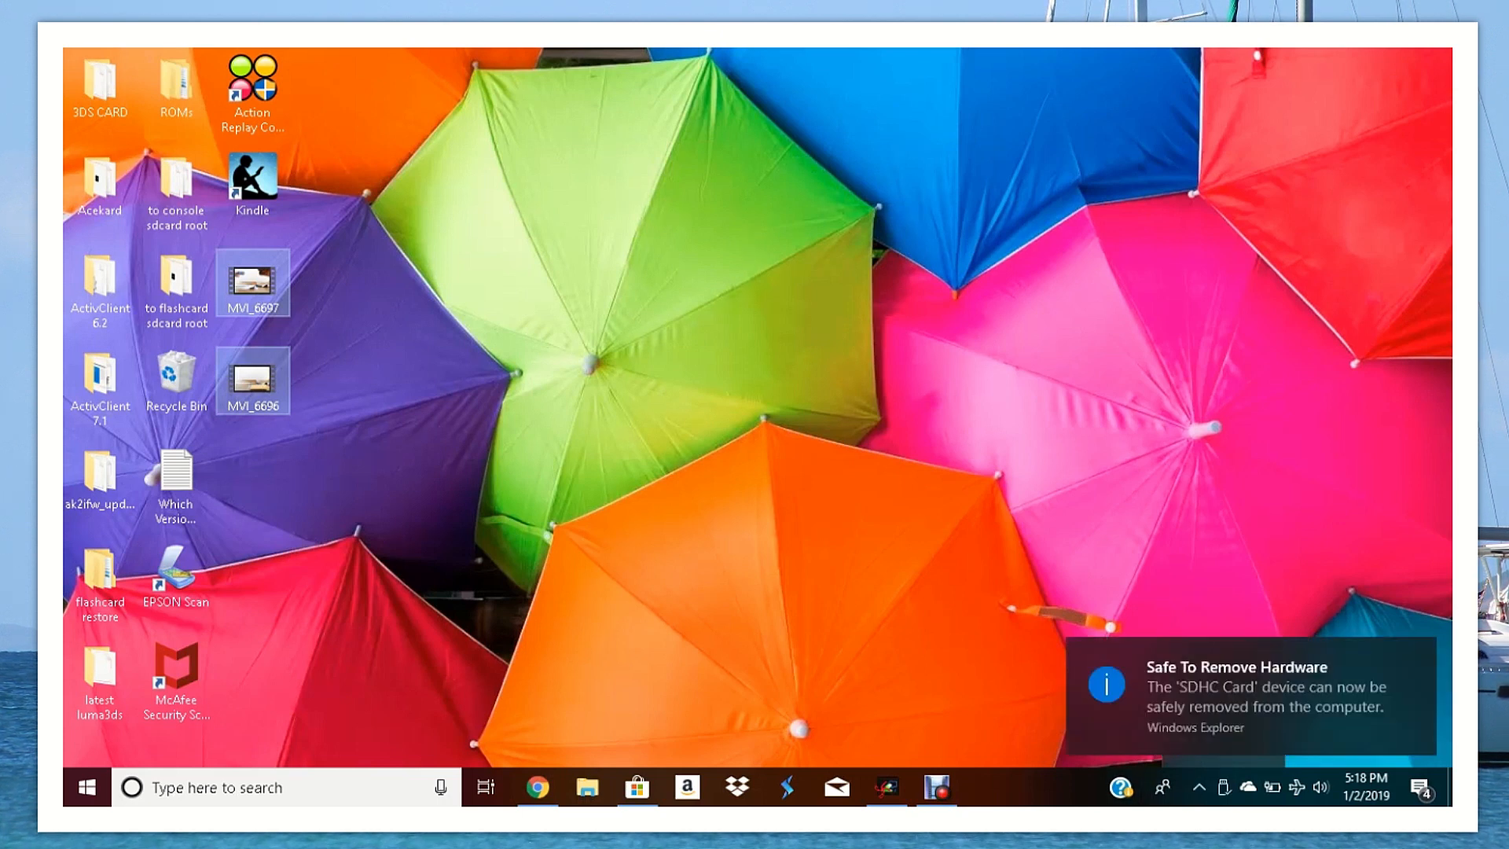
pyautogui.click(1197, 788)
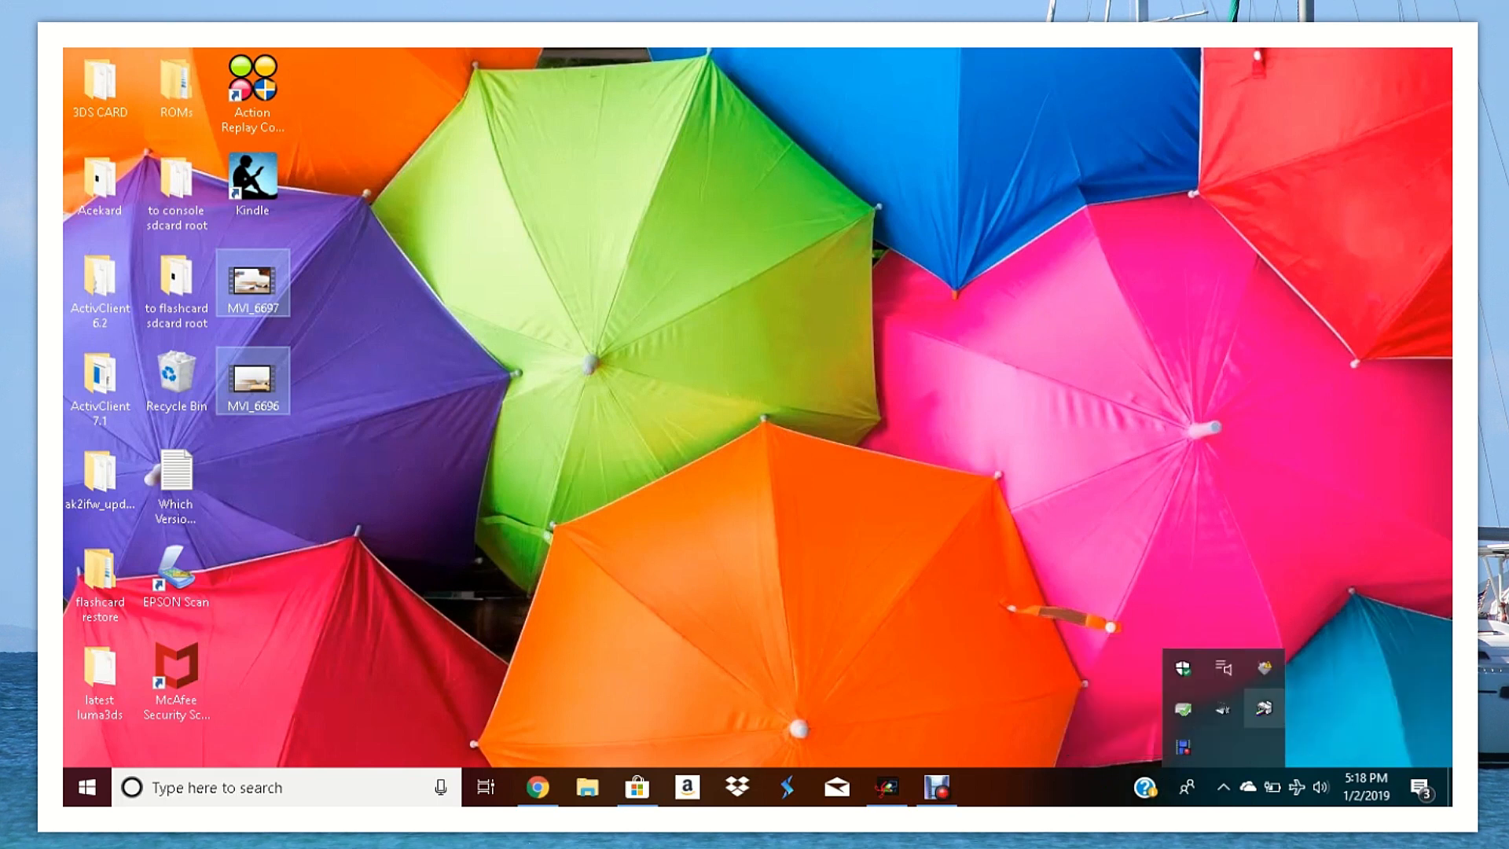
pyautogui.moveTo(1262, 666)
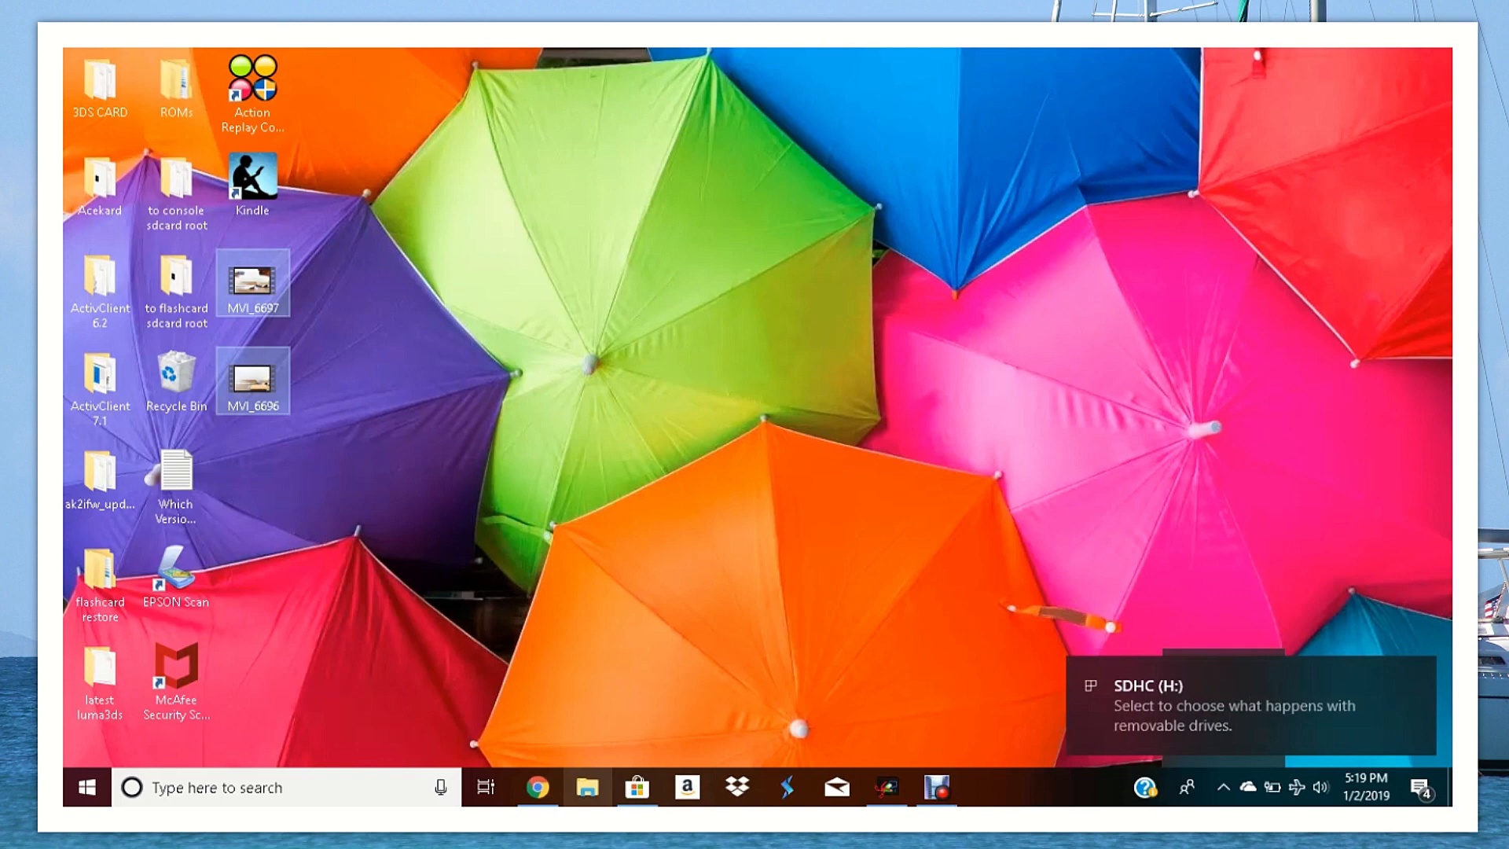
pyautogui.click(584, 787)
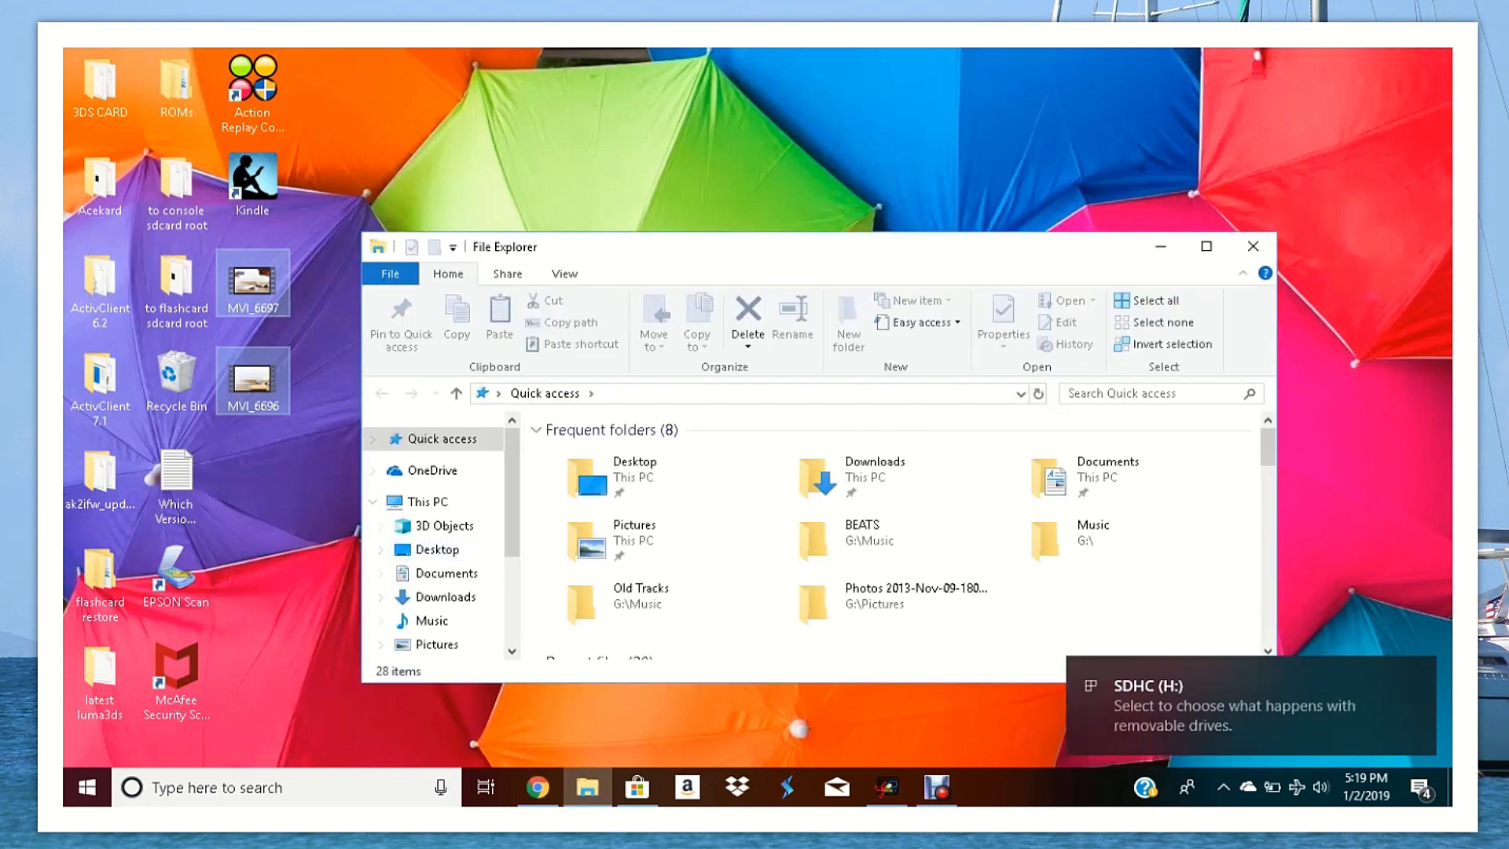
# - Maximize Explorer and dismiss the Insert disk prompts for the empty SDHC (H:) drive
pyautogui.click(1205, 247)
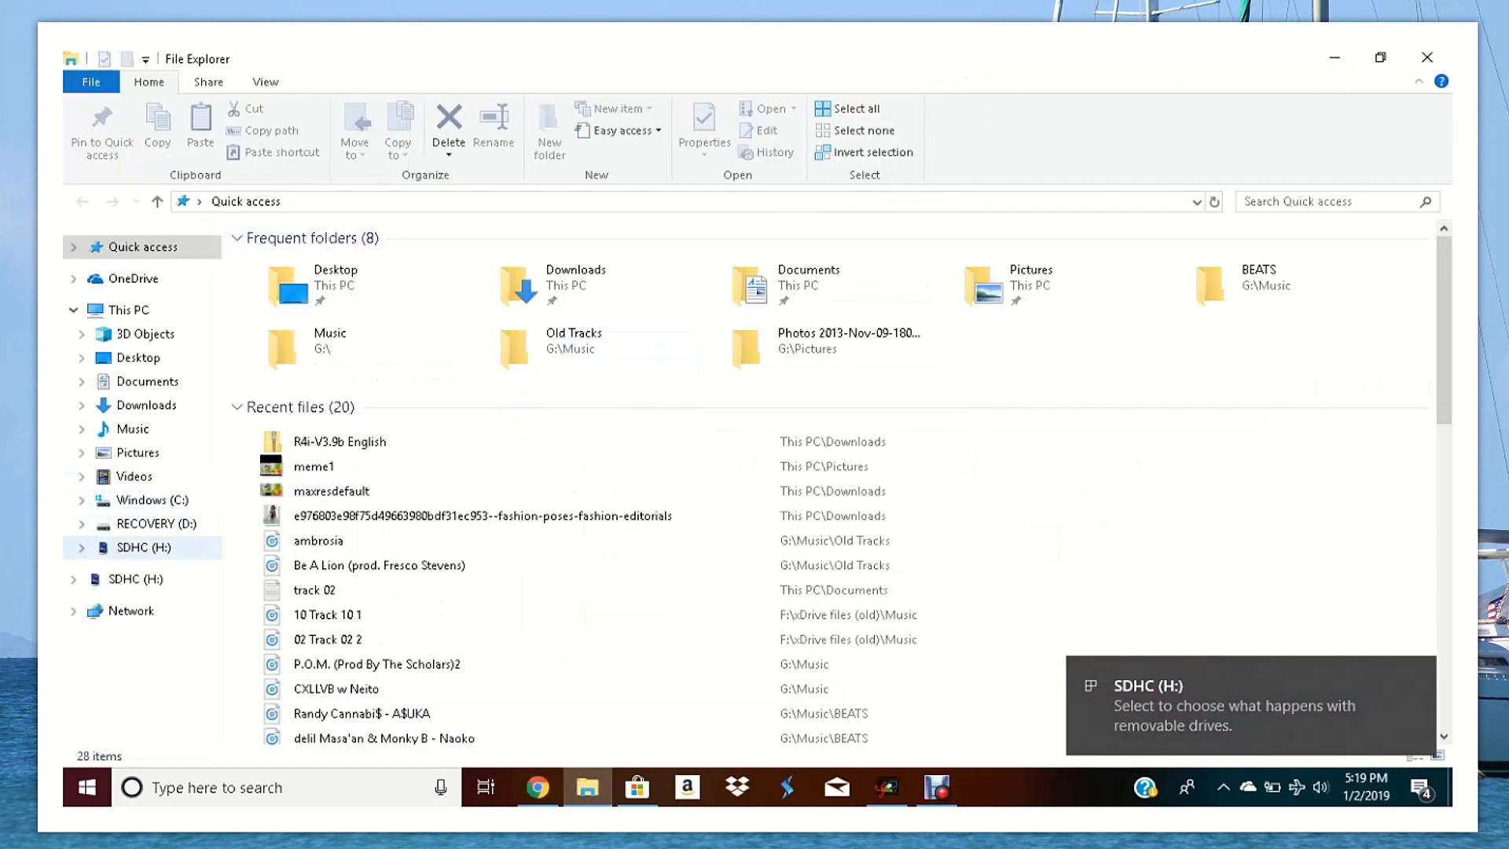
pyautogui.click(143, 546)
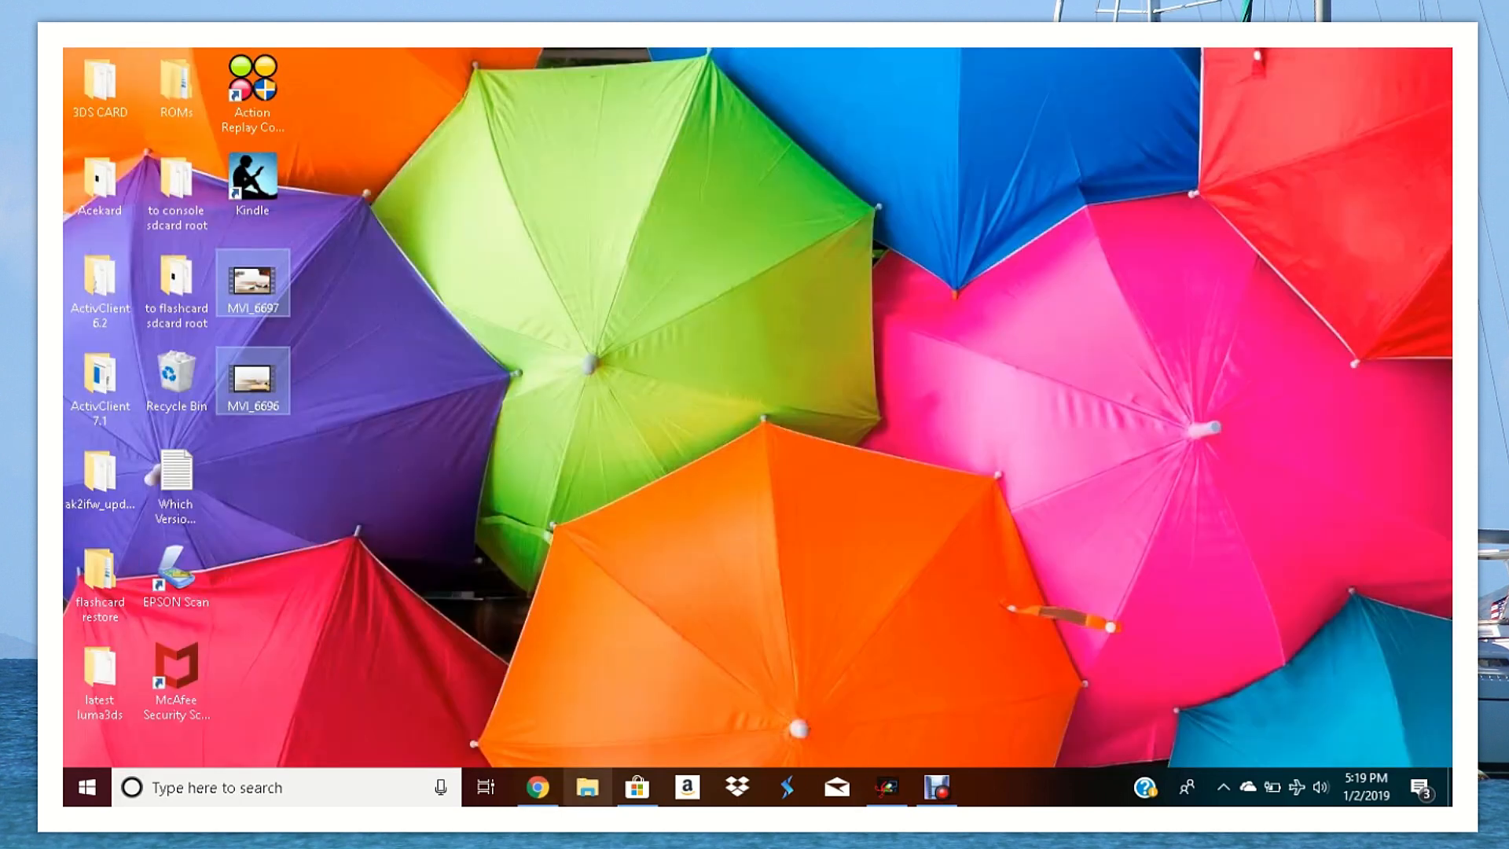
pyautogui.click(586, 786)
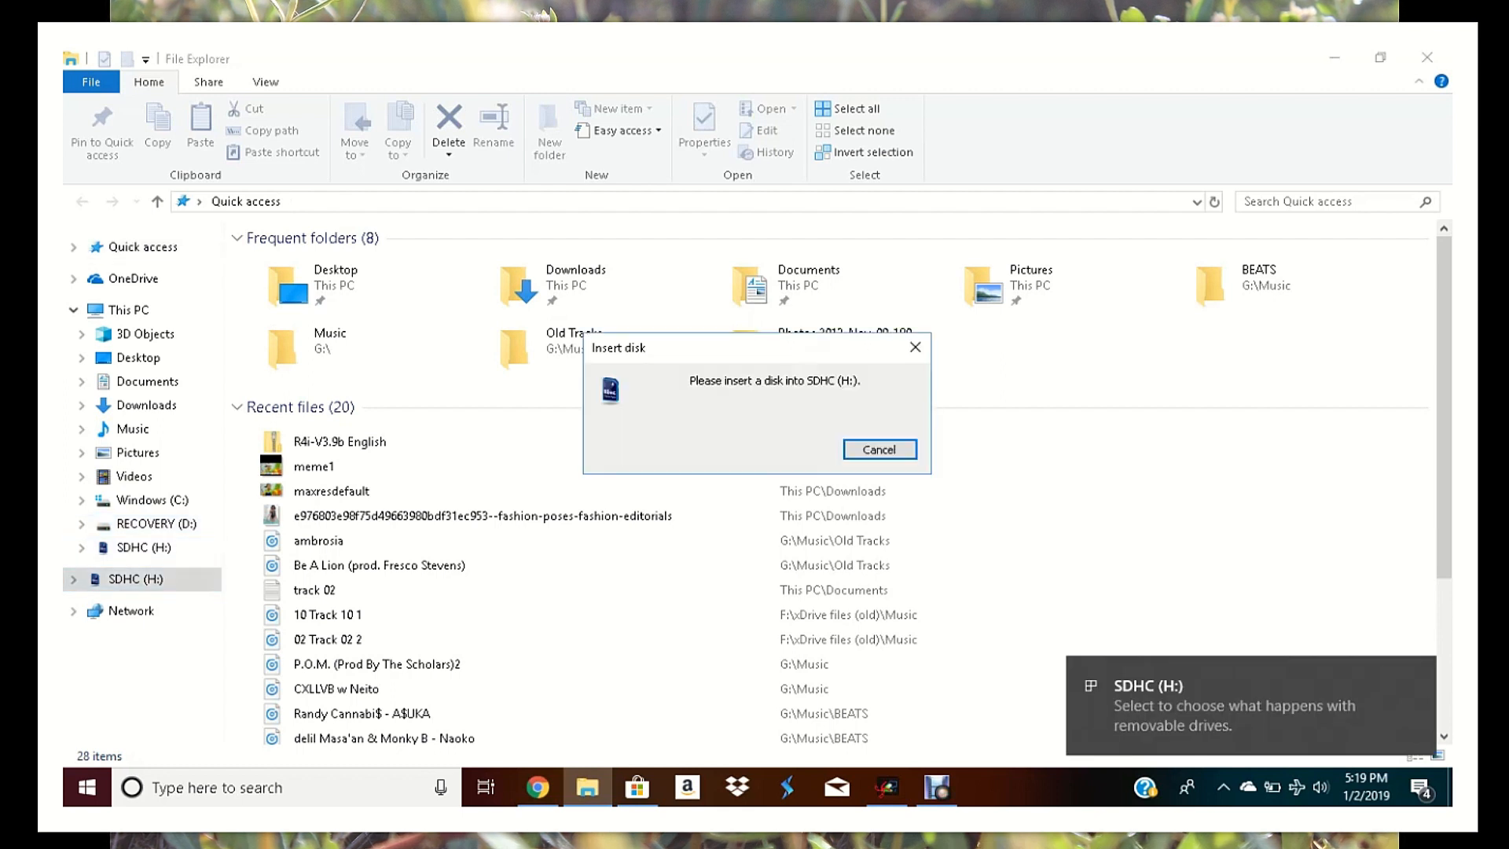
pyautogui.click(878, 449)
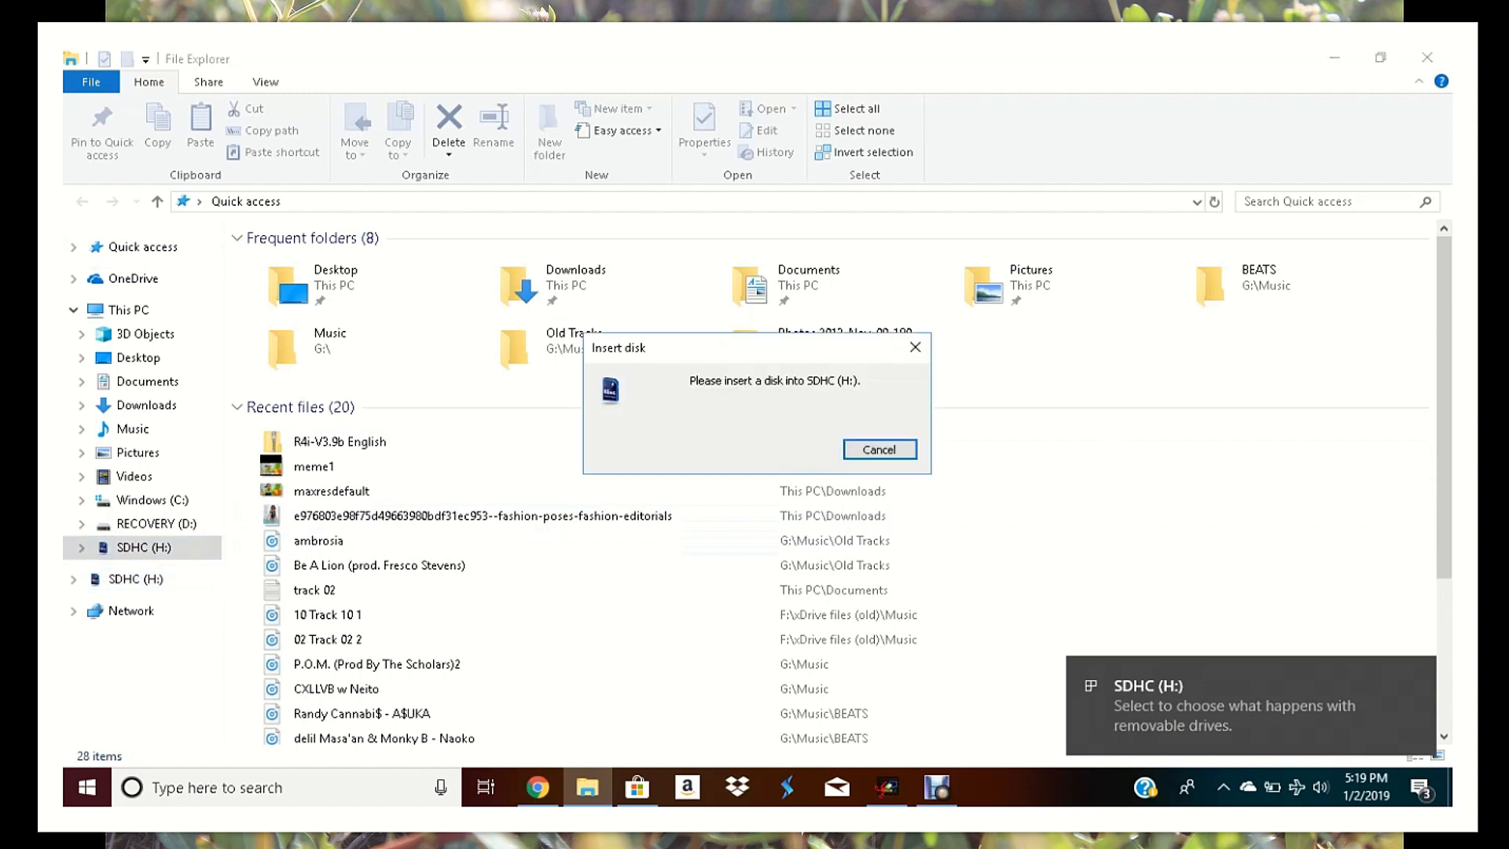
pyautogui.click(877, 450)
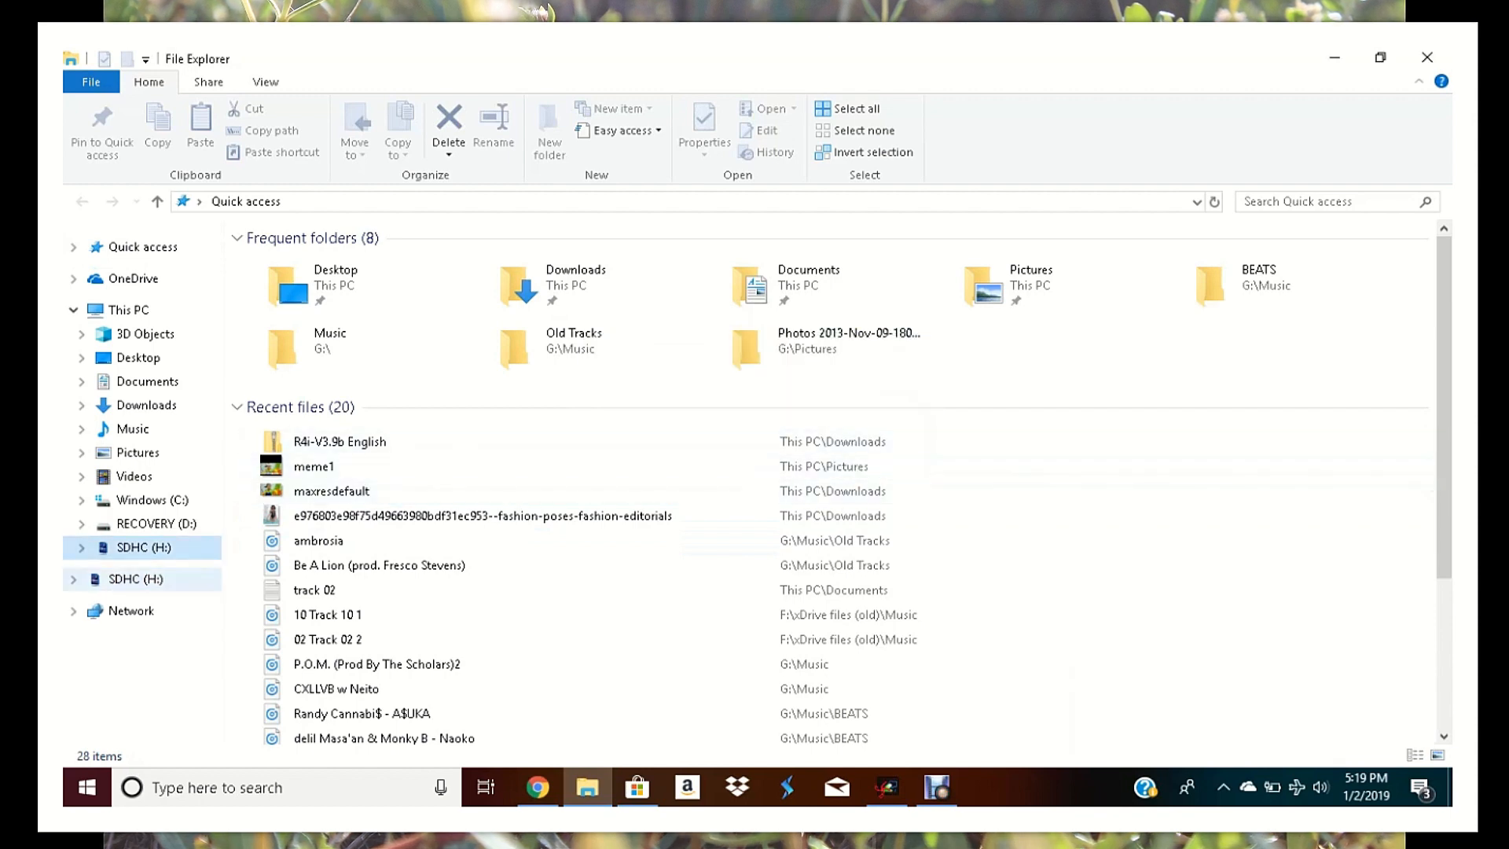
pyautogui.click(135, 547)
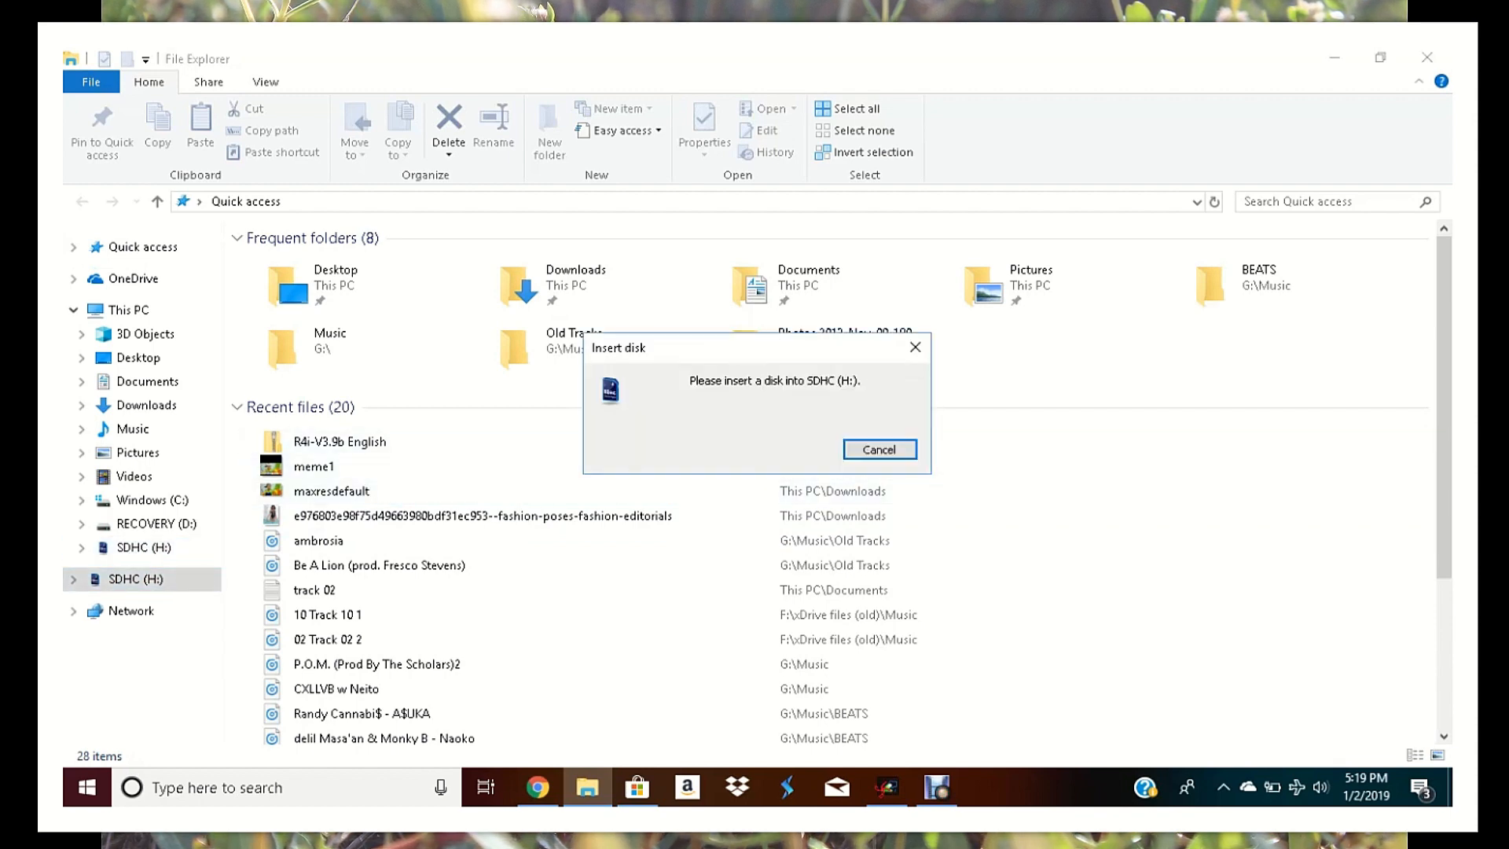
pyautogui.click(877, 449)
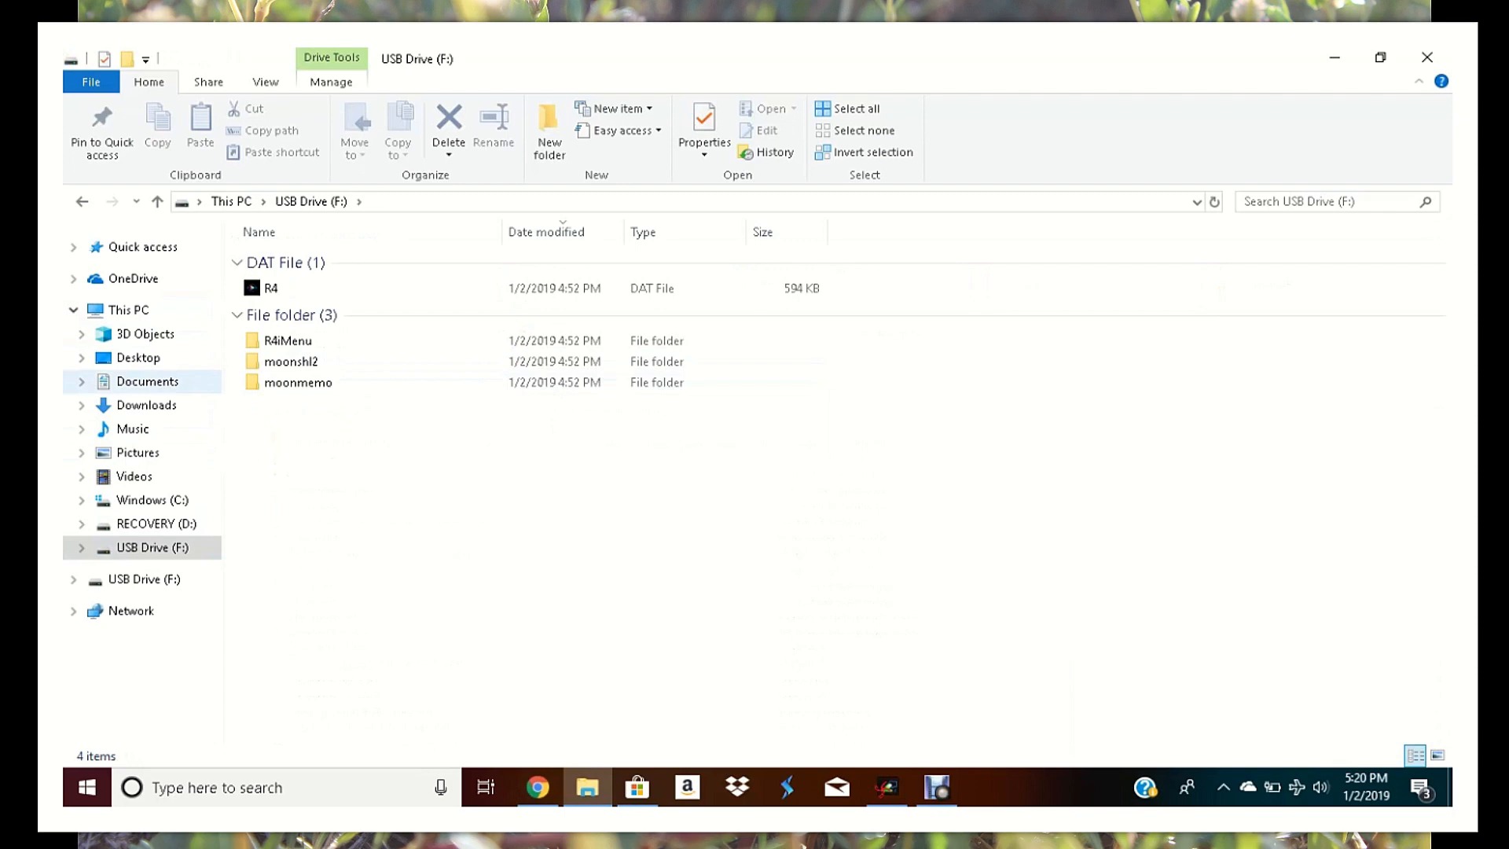
pyautogui.moveTo(145, 405)
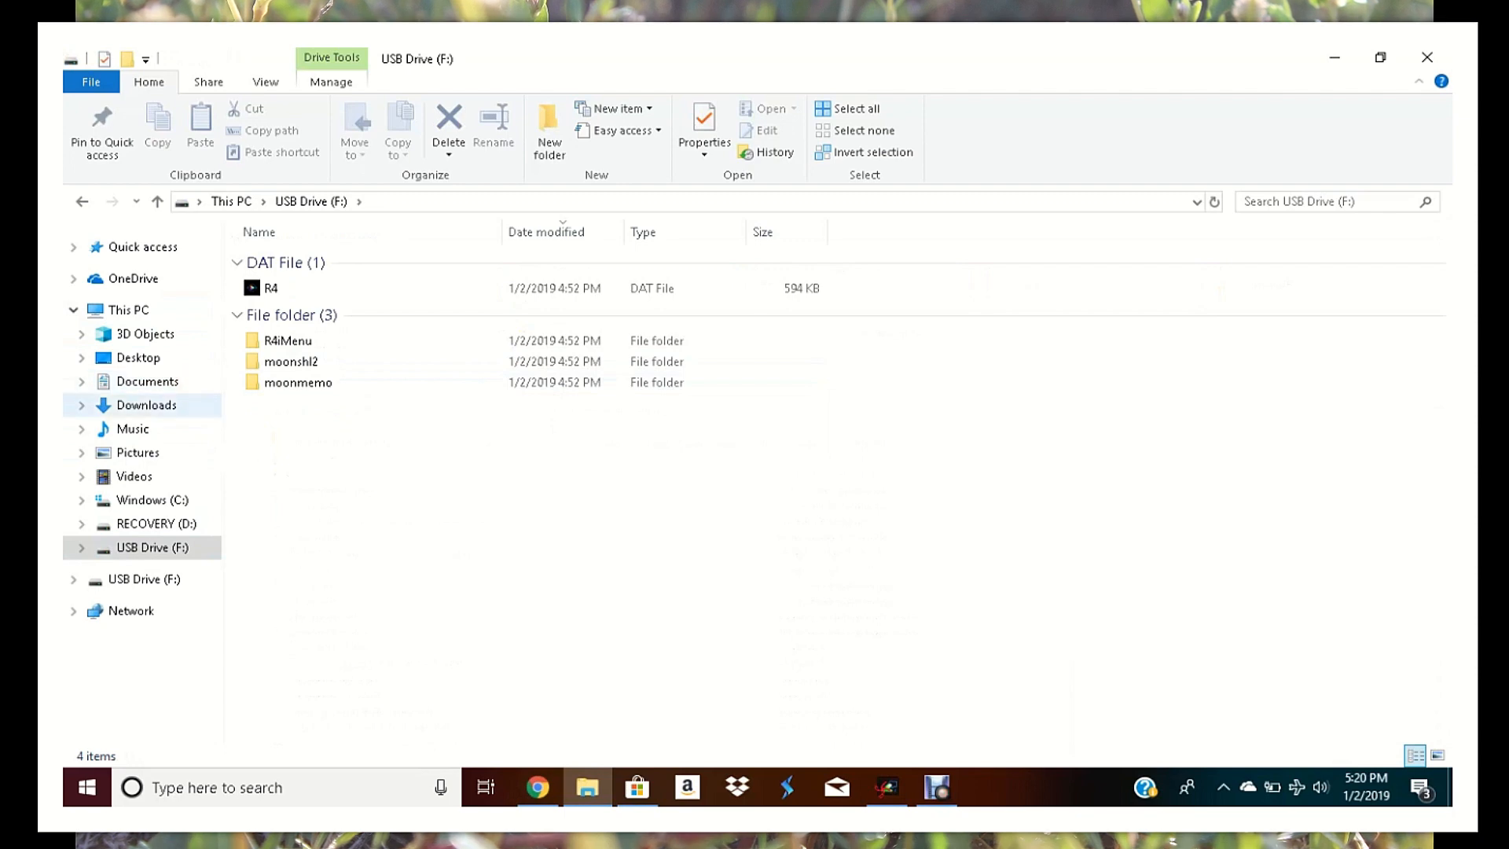
# - Browse to Desktop > Acekard > Games to reach the ROM folder
pyautogui.click(138, 357)
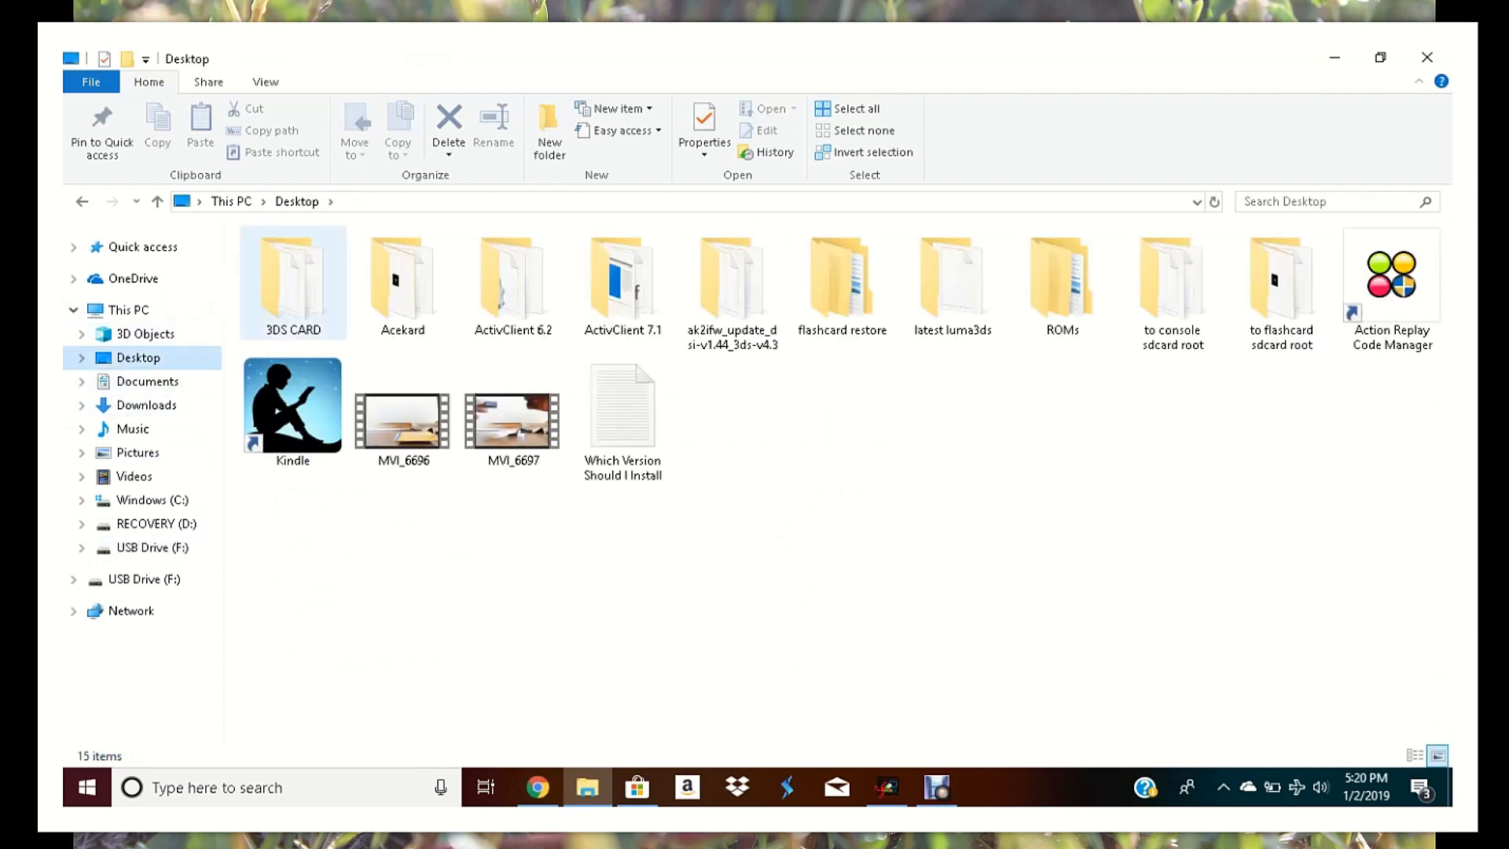
pyautogui.doubleClick(401, 279)
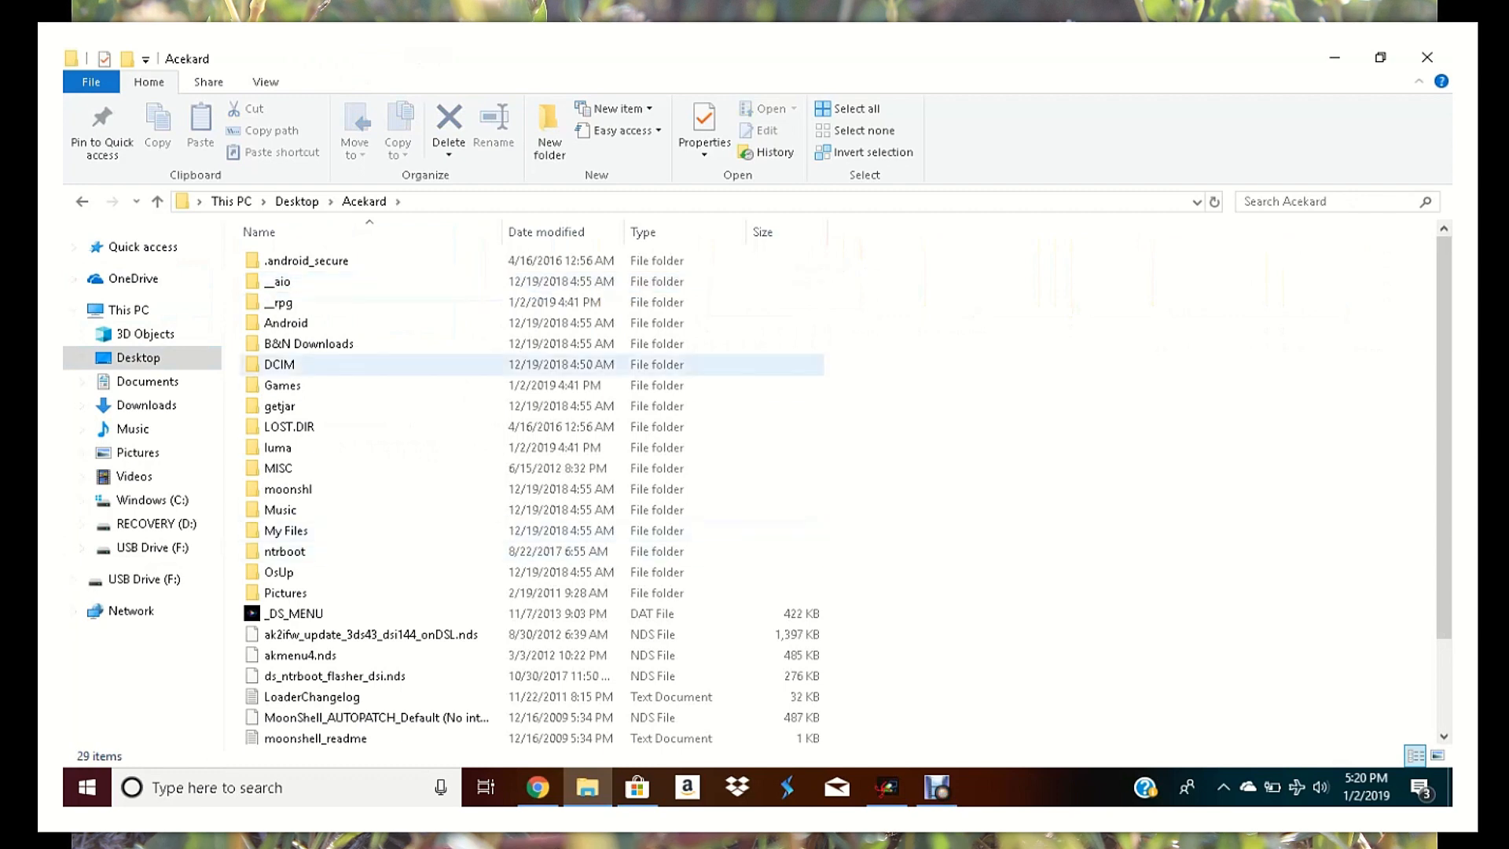
pyautogui.doubleClick(281, 385)
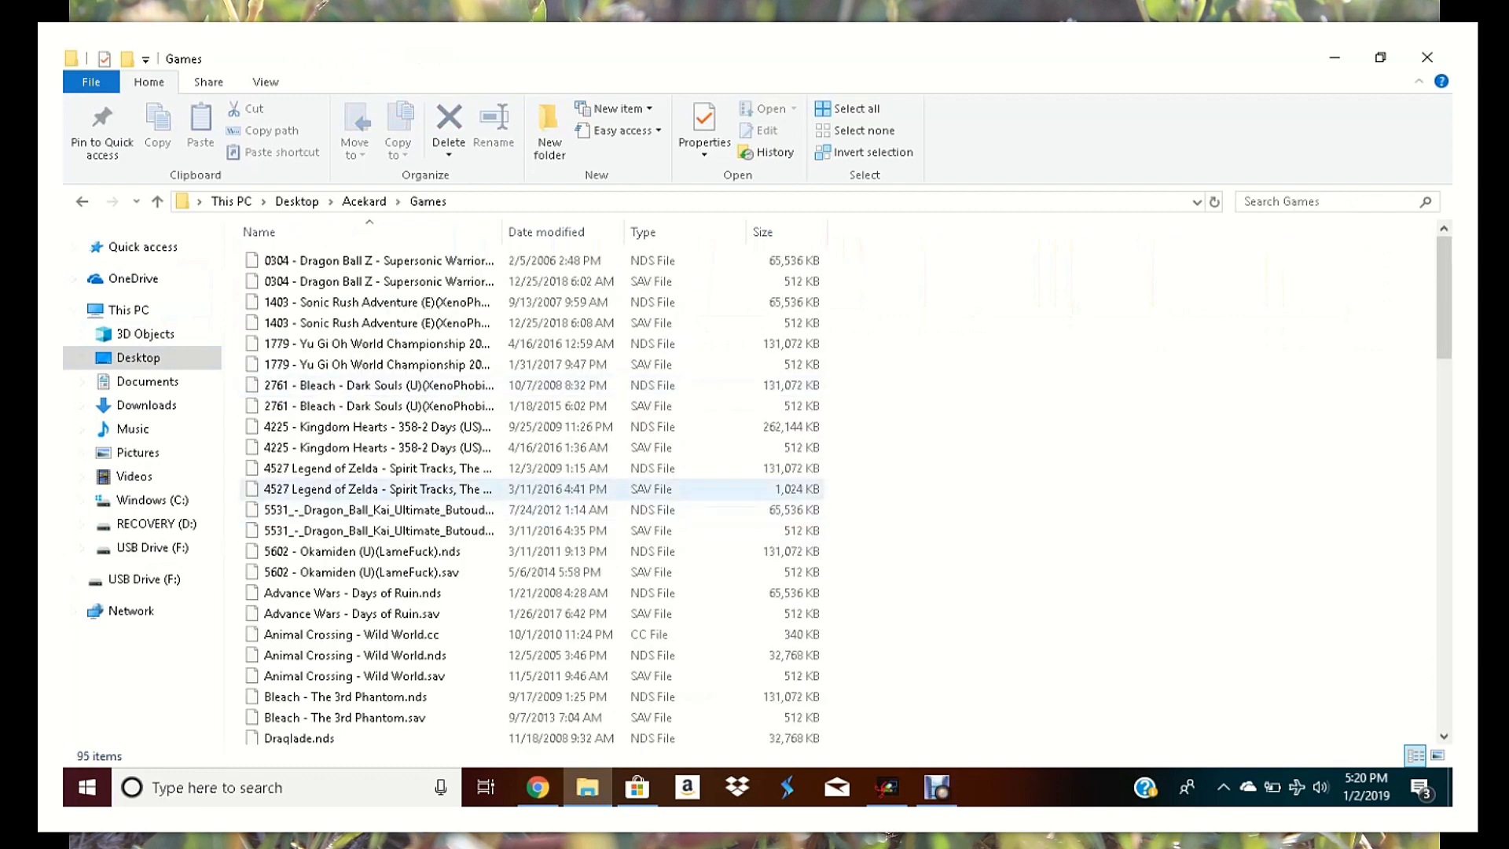
# - Select the Dragon Ball Z ROM and Ctrl-add Advance Wars - Days of Ruin.nds
pyautogui.click(376, 282)
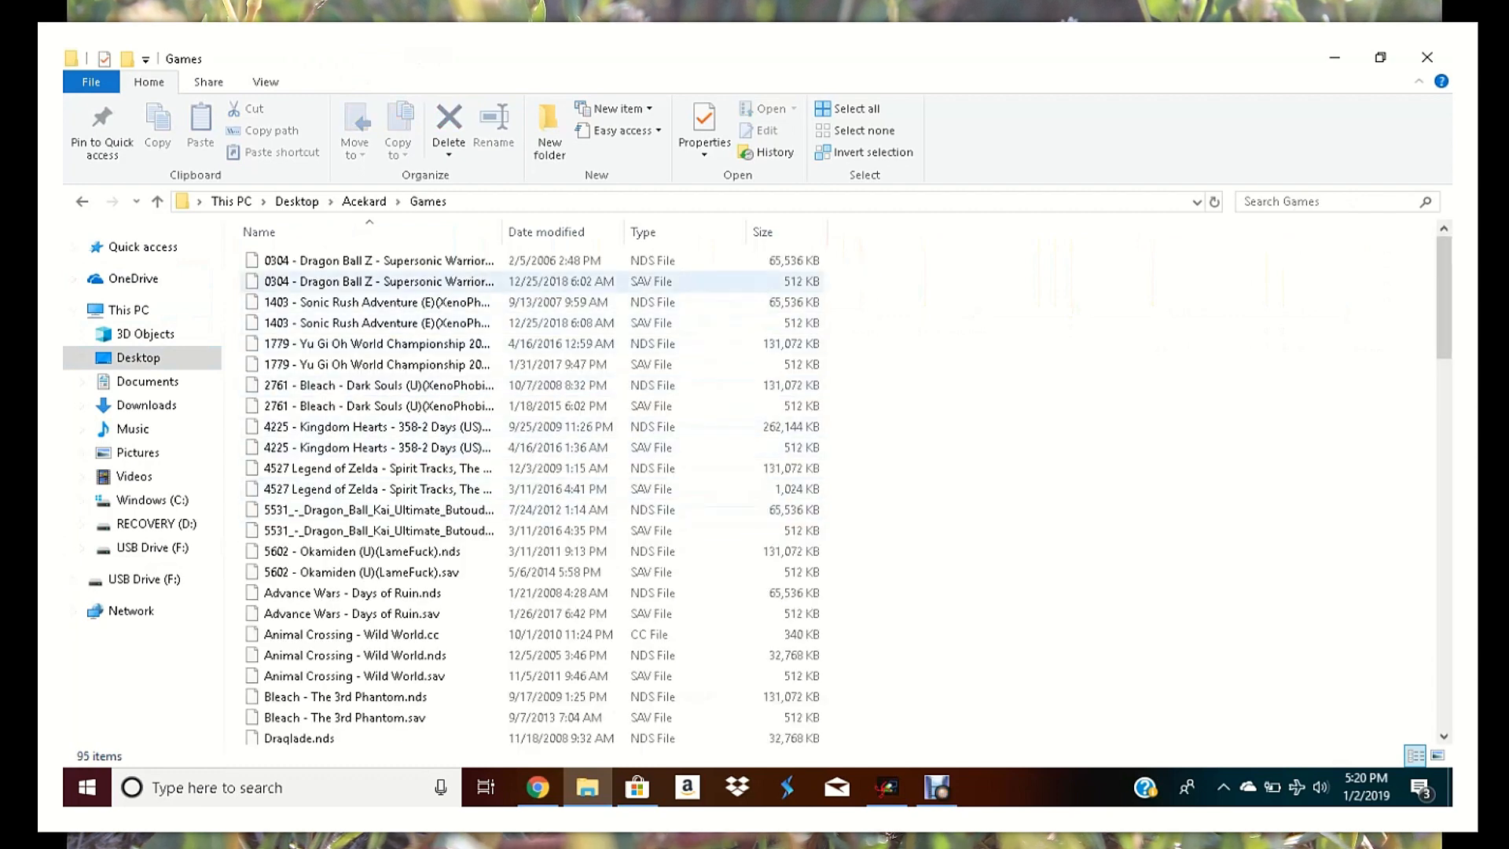
pyautogui.click(380, 259)
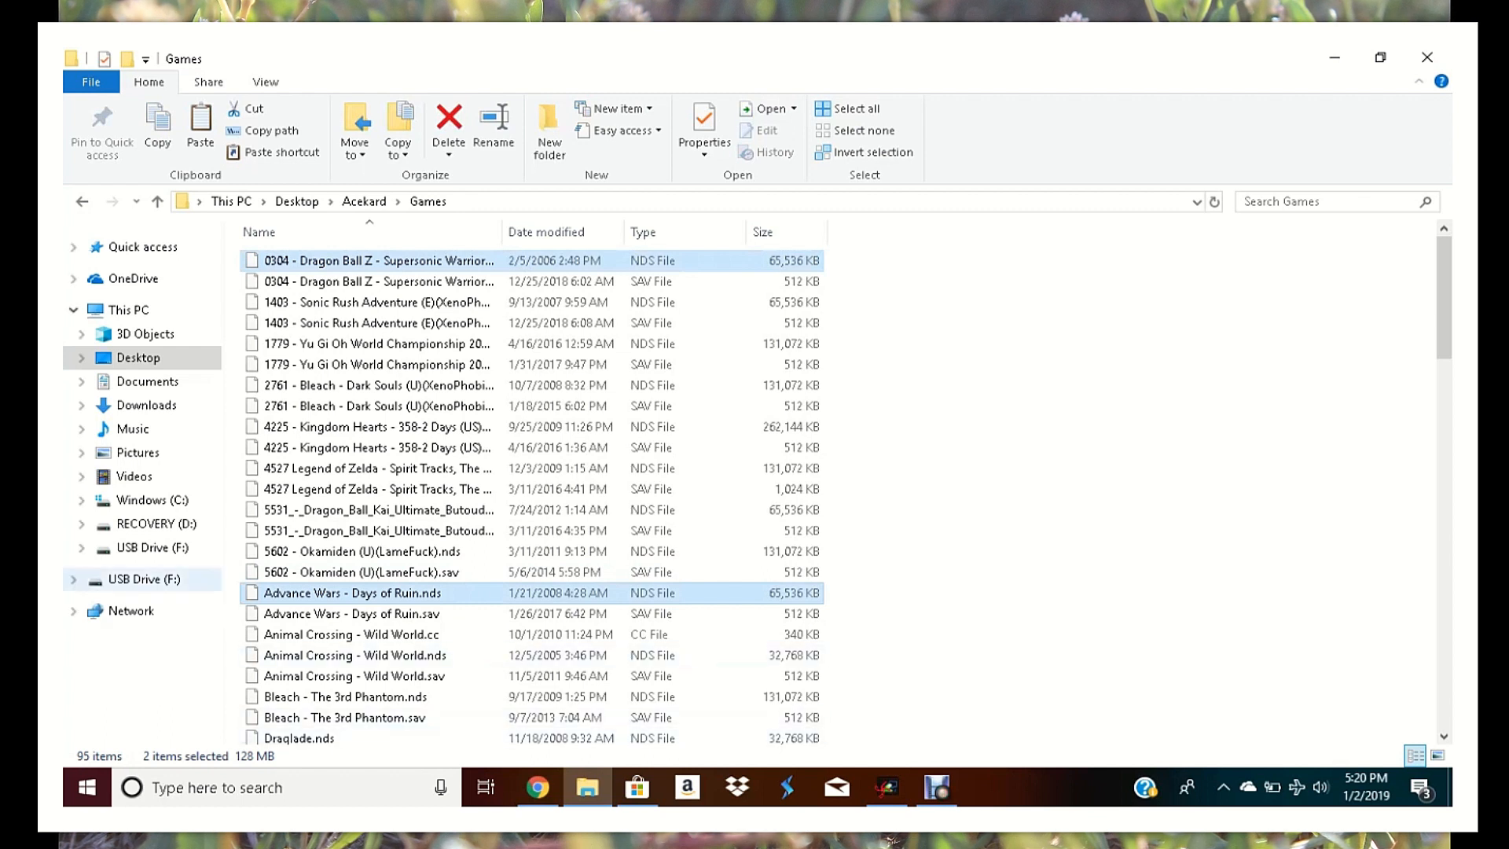
pyautogui.click(153, 578)
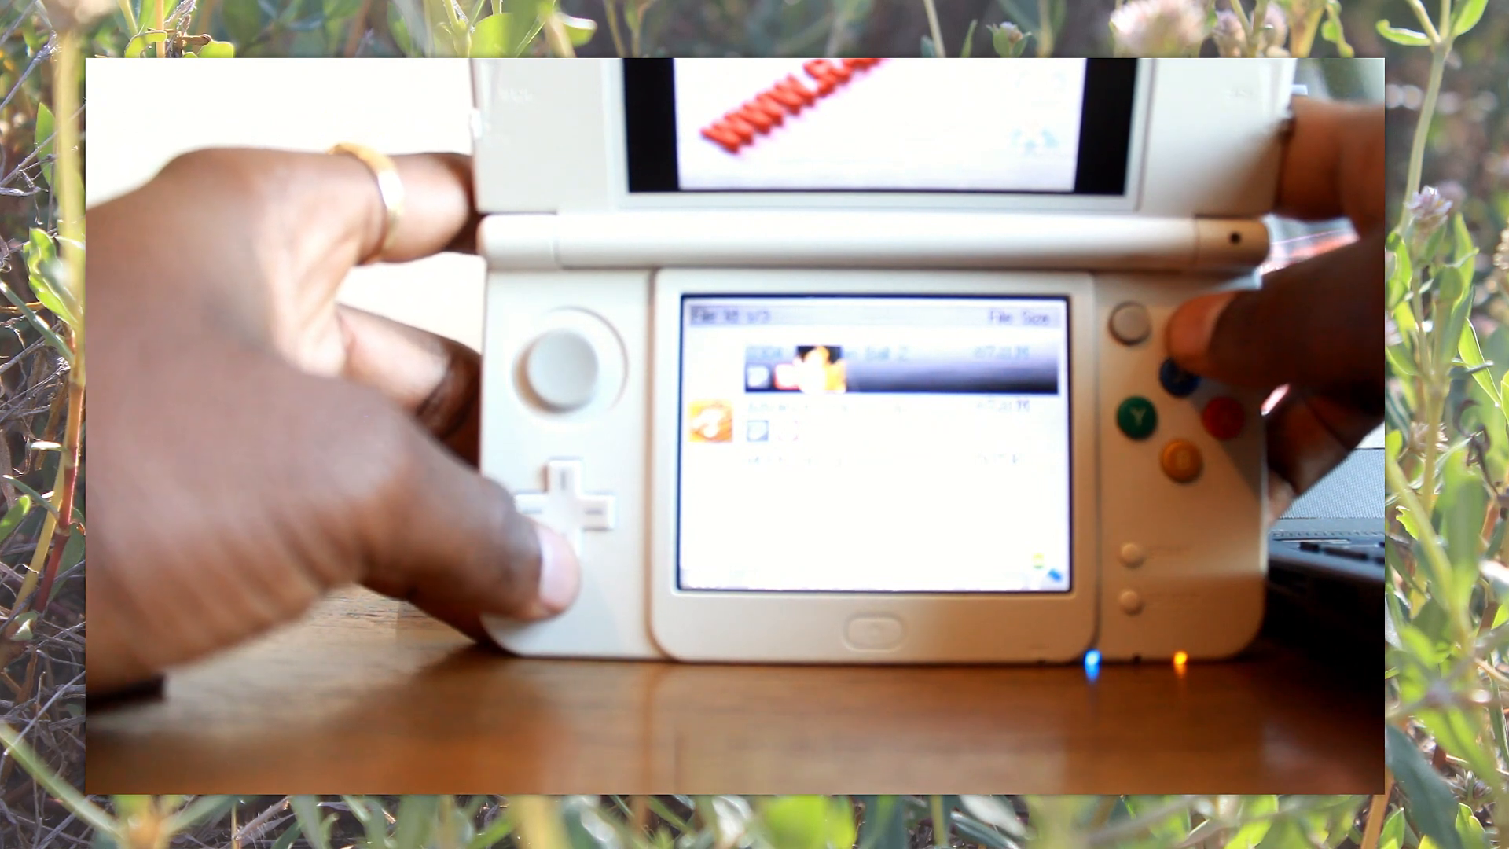
# - Move down the R4 file menu on the 3DS to the copied ROMs
pyautogui.click(566, 525)
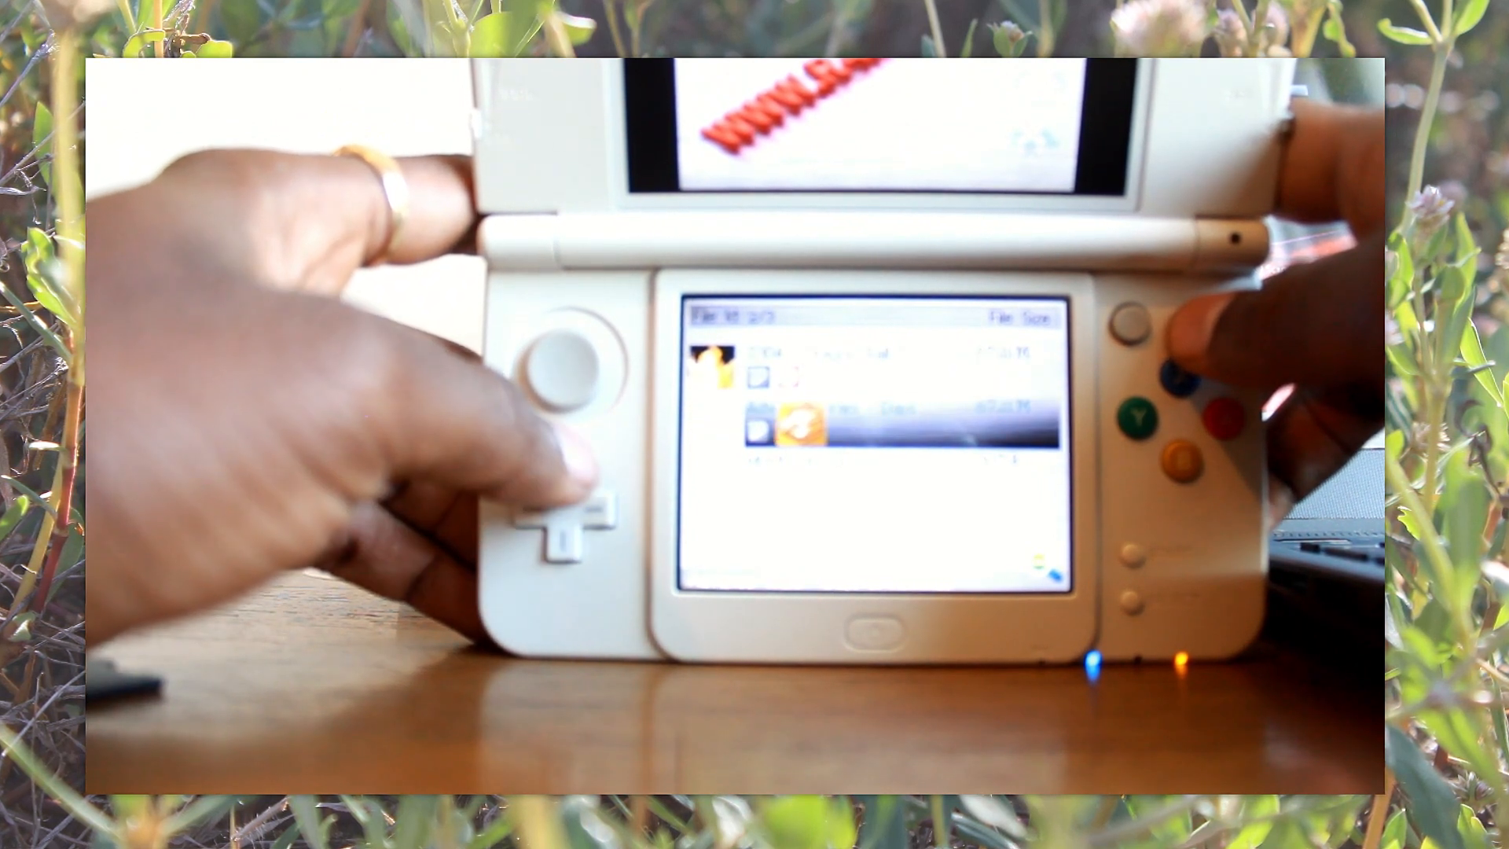
pyautogui.press('Down')
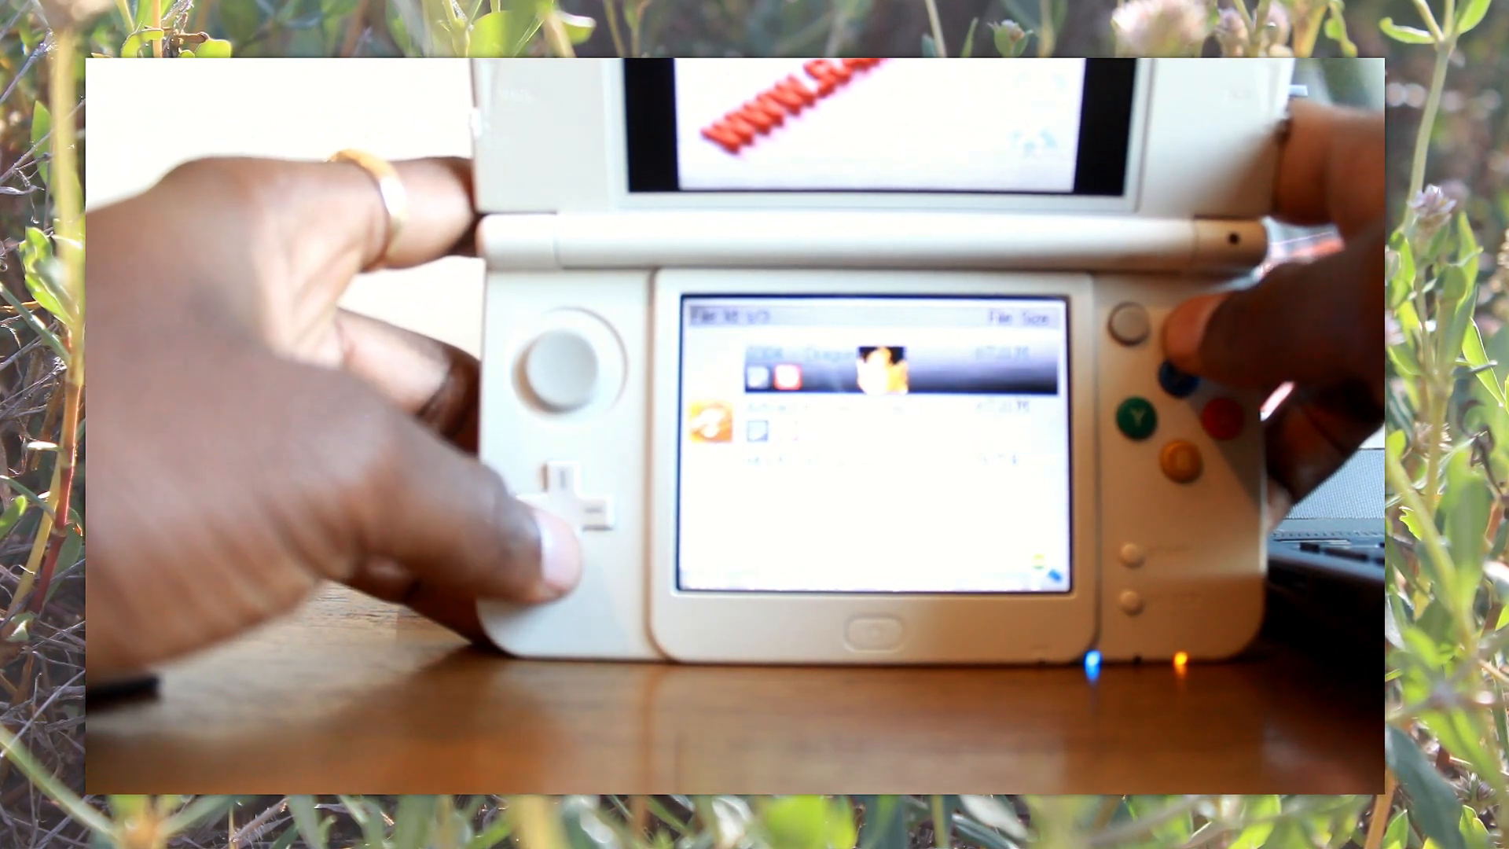